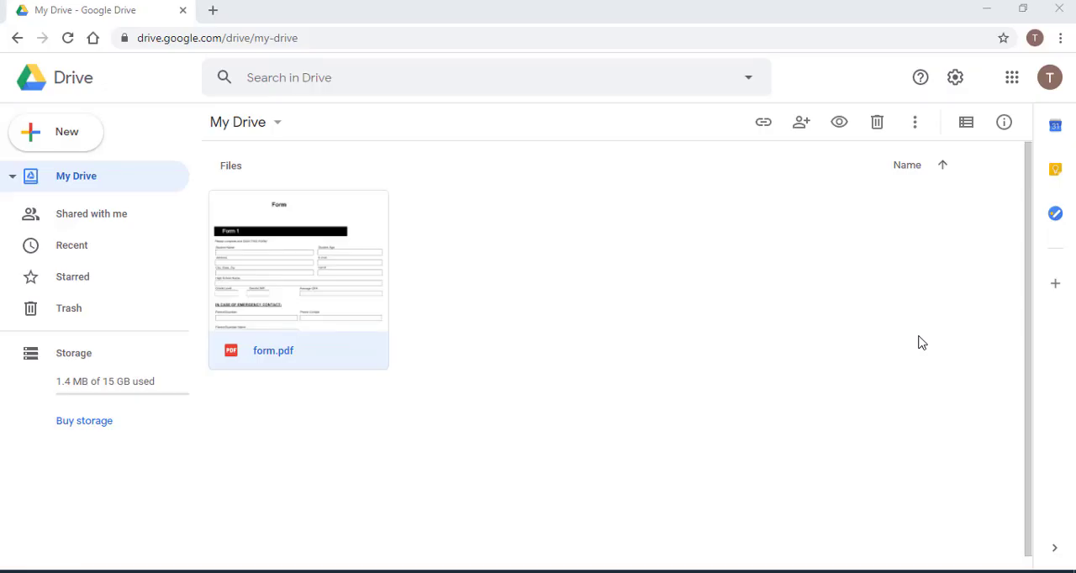
mouse_move(536, 314)
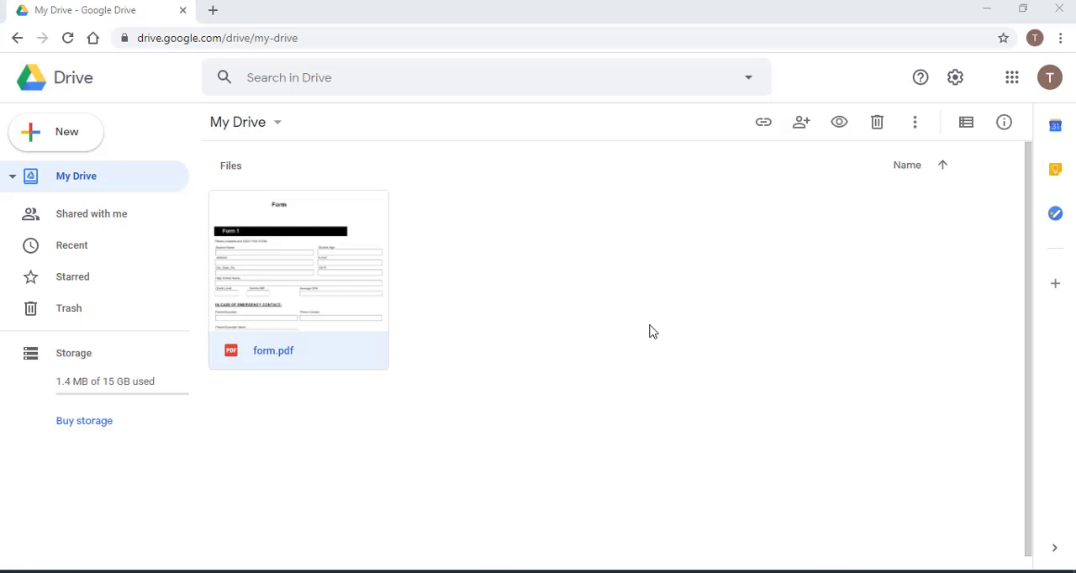
mouse_move(726, 277)
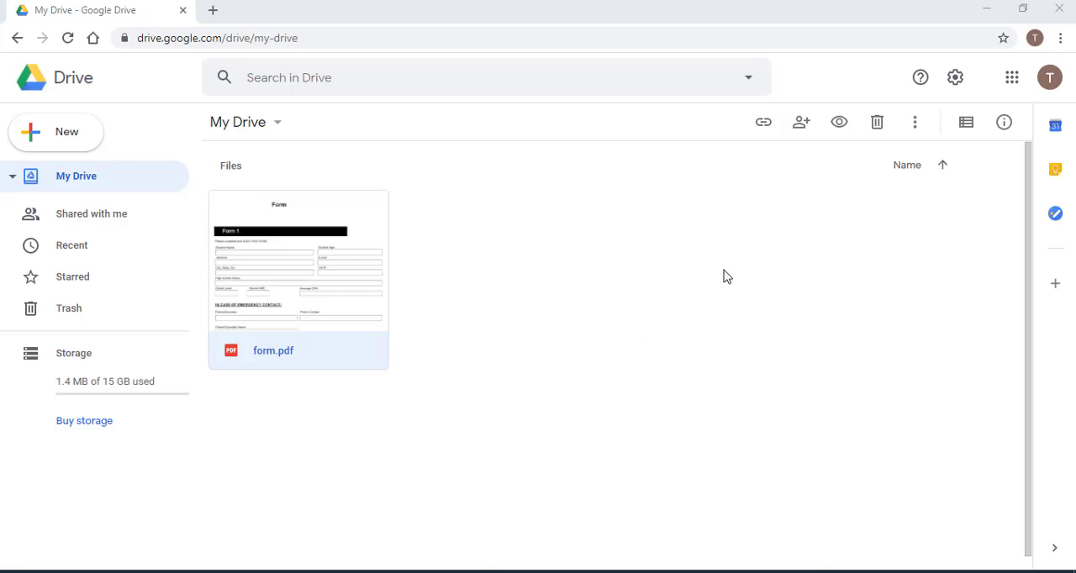
mouse_move(285, 344)
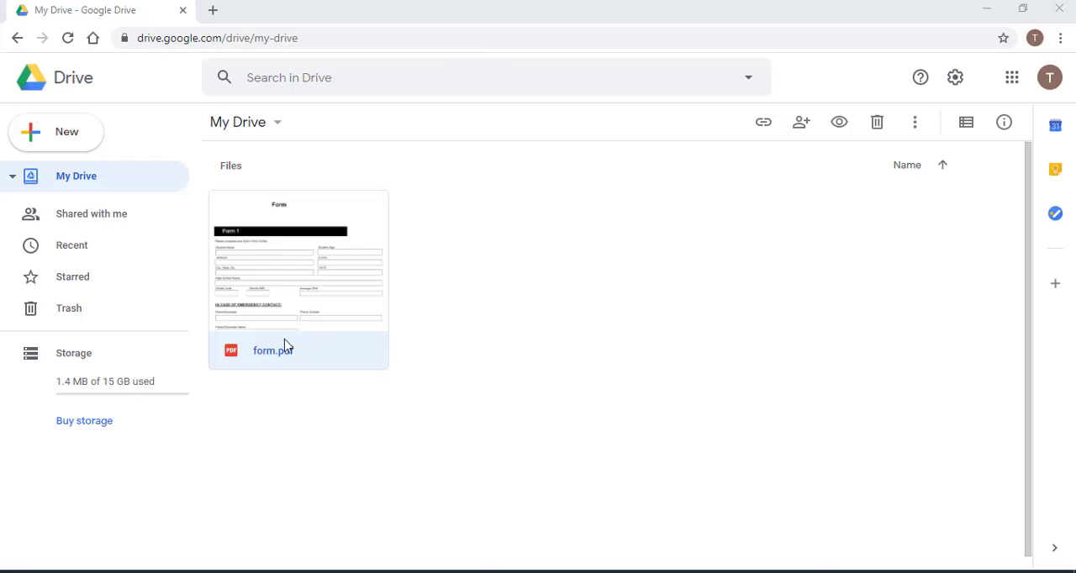
mouse_move(307, 384)
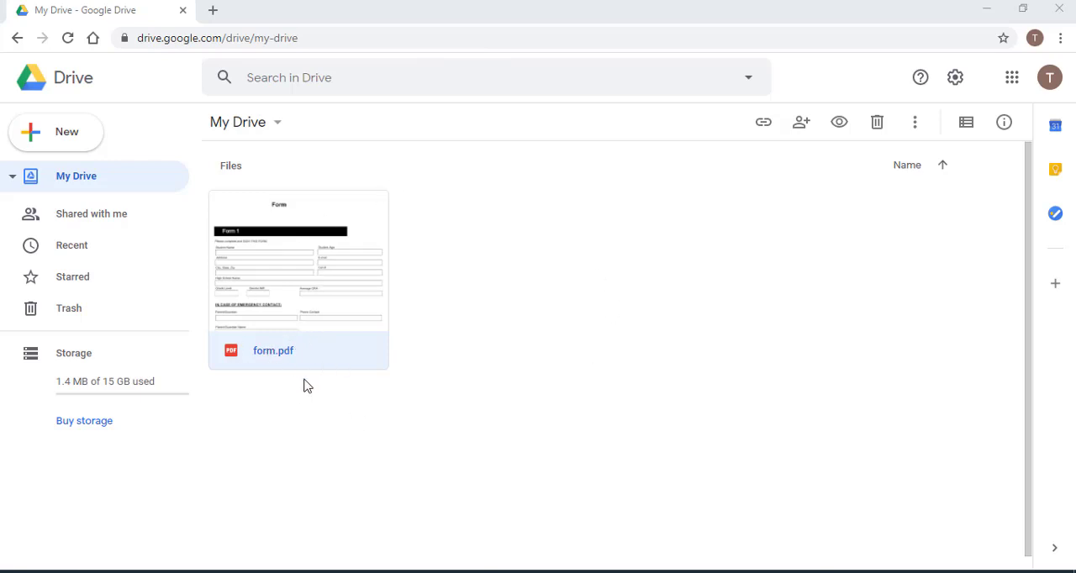
mouse_move(325, 268)
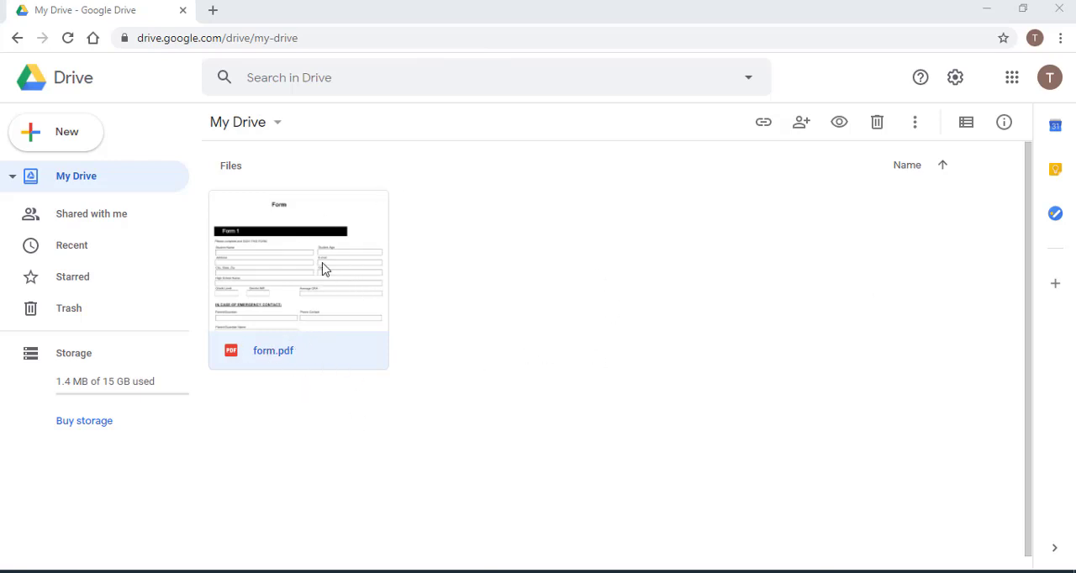
- Preview form.pdf from My Drive and scroll down through its empty student and emergency-contact fields
double_click(298, 280)
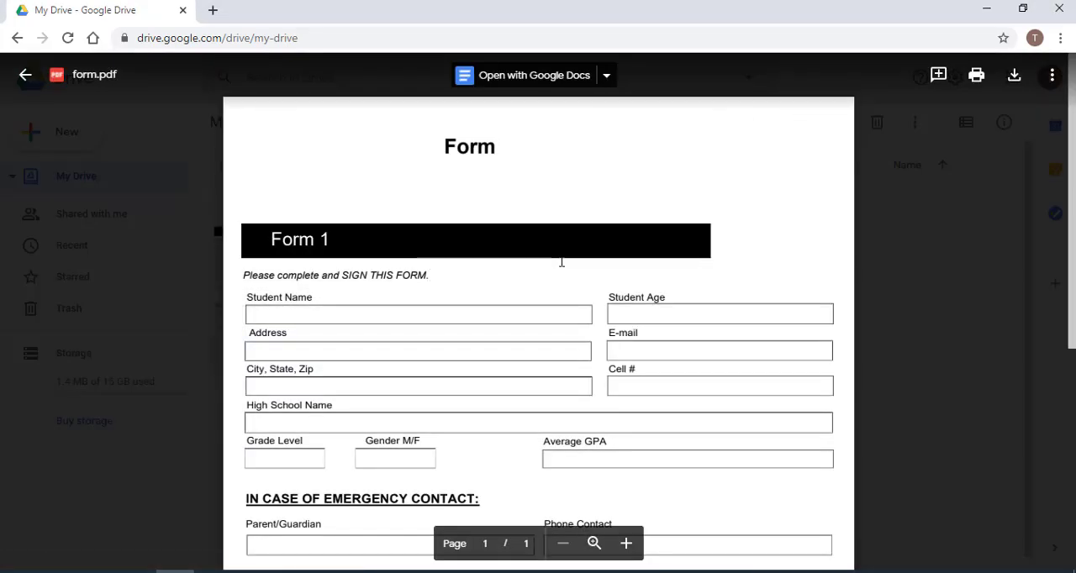
scroll("down", 3)
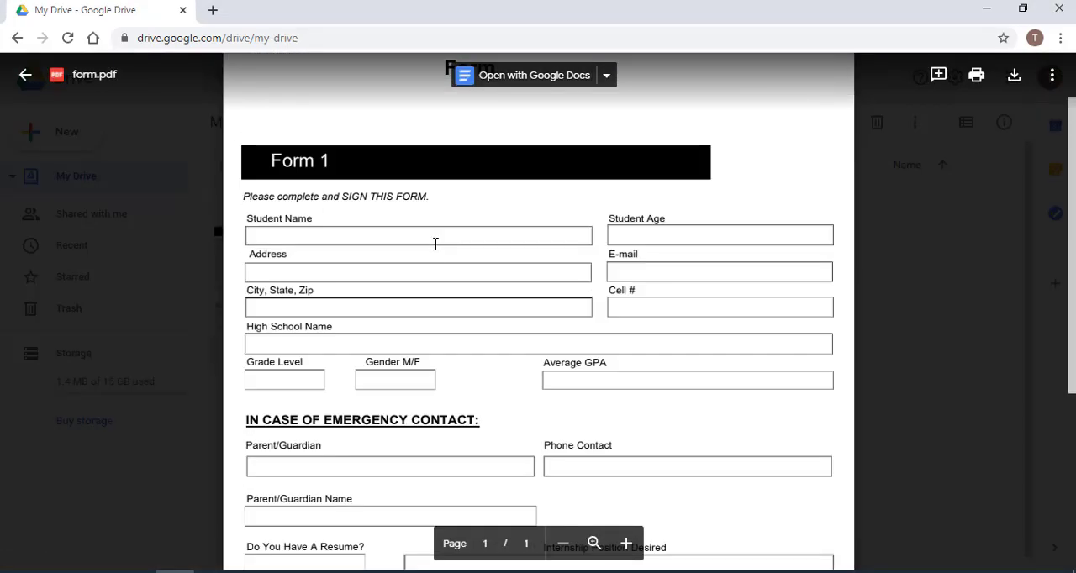
mouse_move(641, 269)
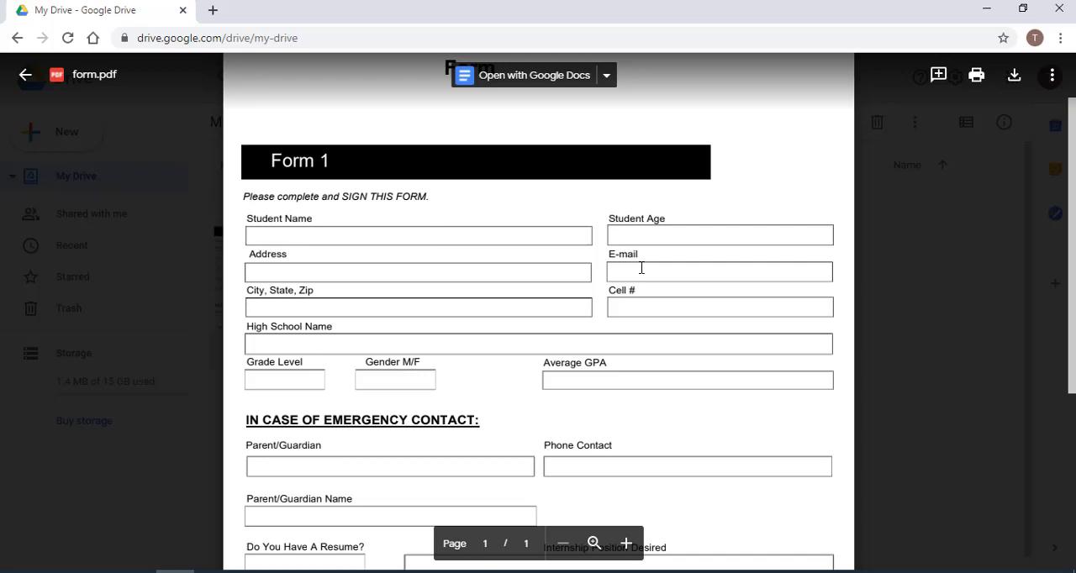
scroll("down", 3)
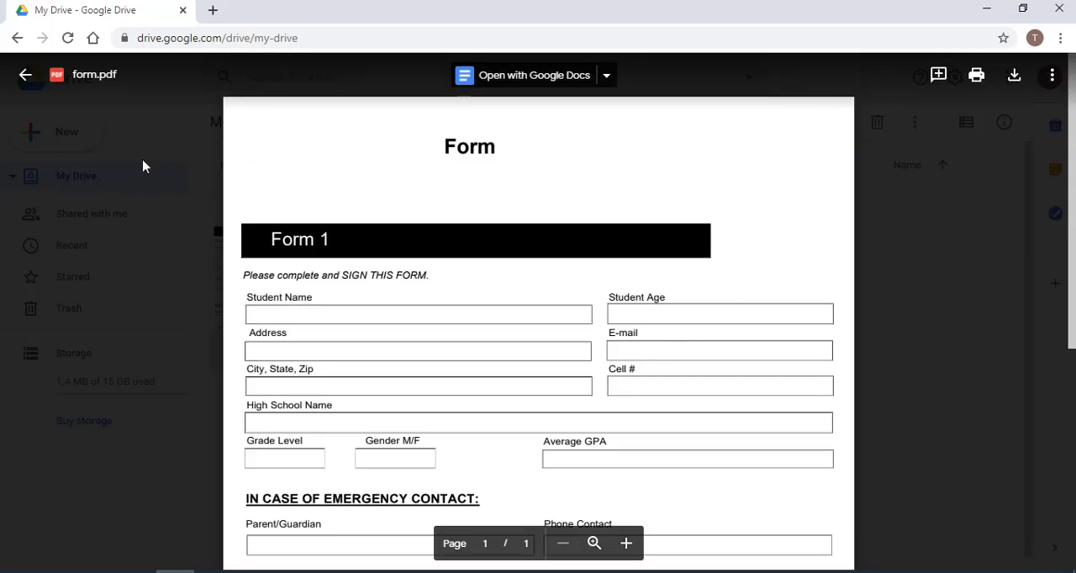
mouse_move(631, 283)
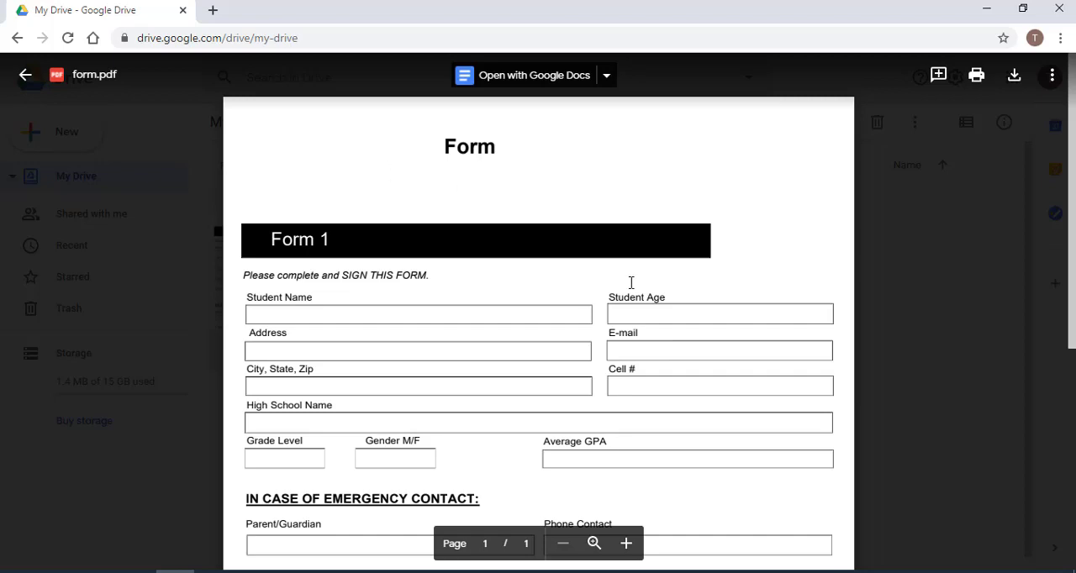
mouse_move(400, 167)
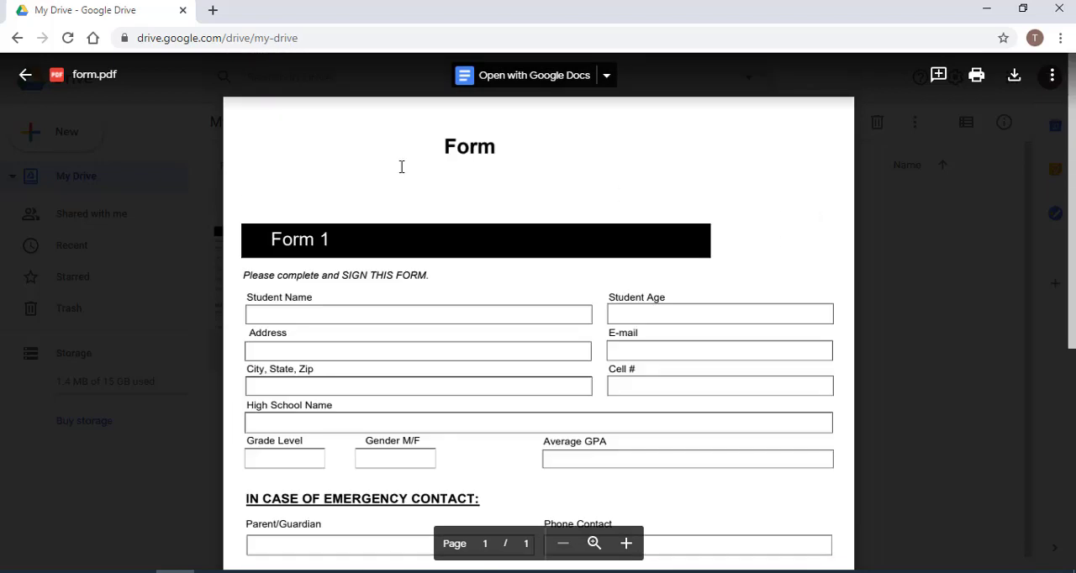
mouse_move(987, 140)
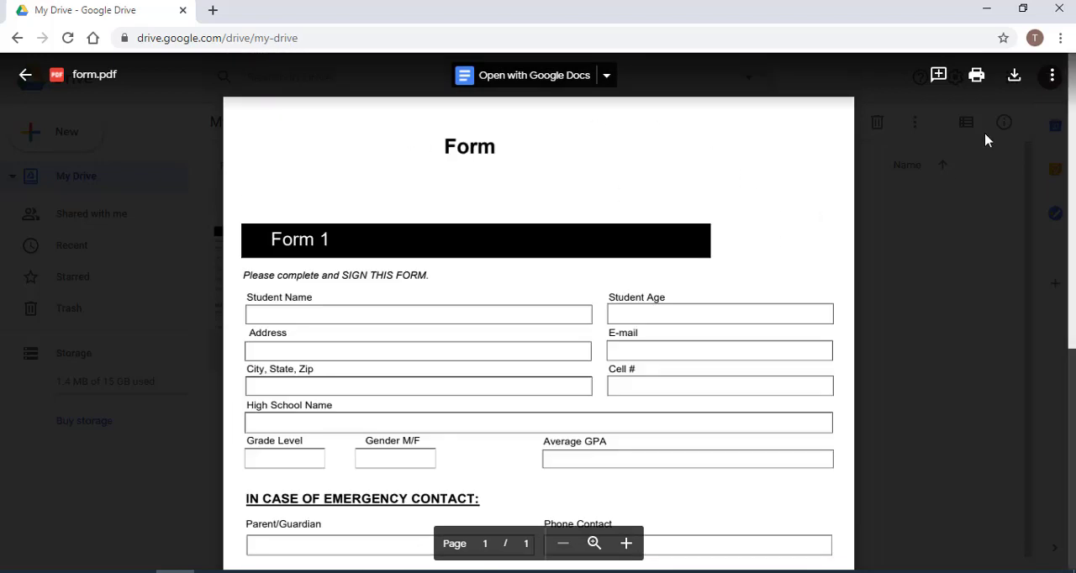
mouse_move(976, 75)
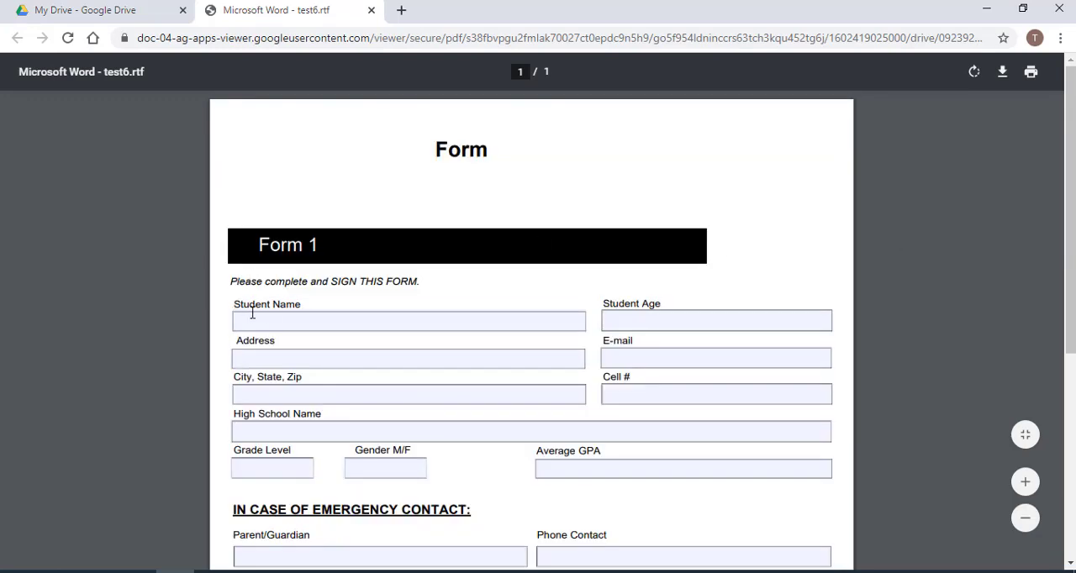
mouse_move(883, 344)
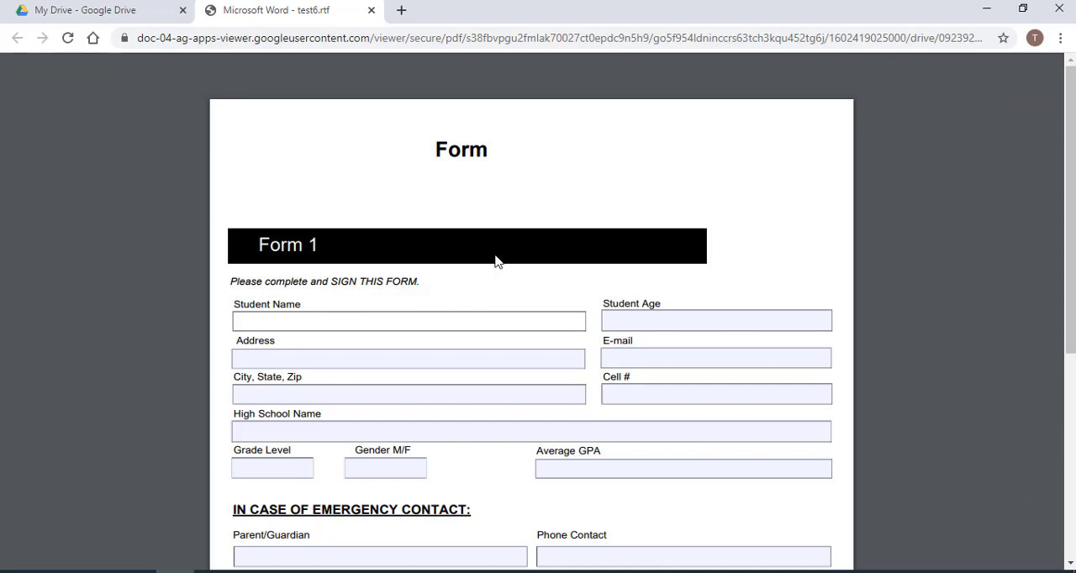
- Fill in name tom, grade 12, age 18, address 123 hill street, zip 10011
type("tom")
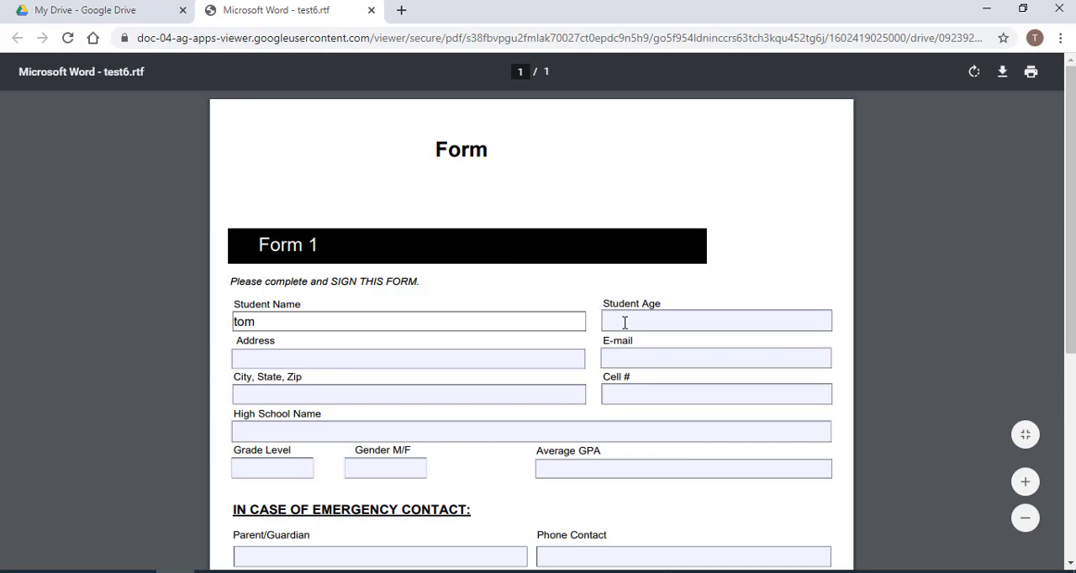
type("12")
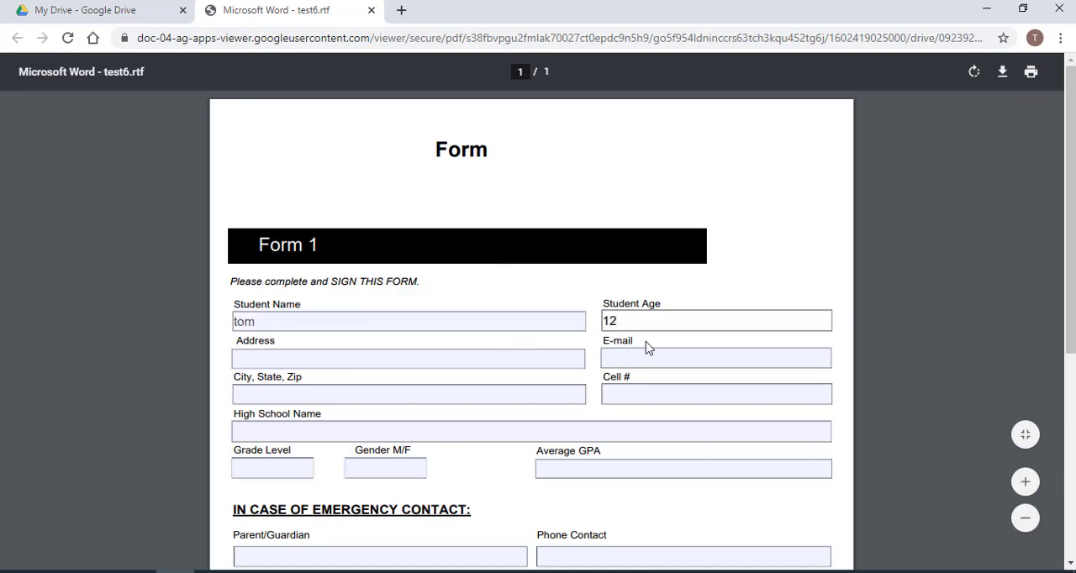
type("18")
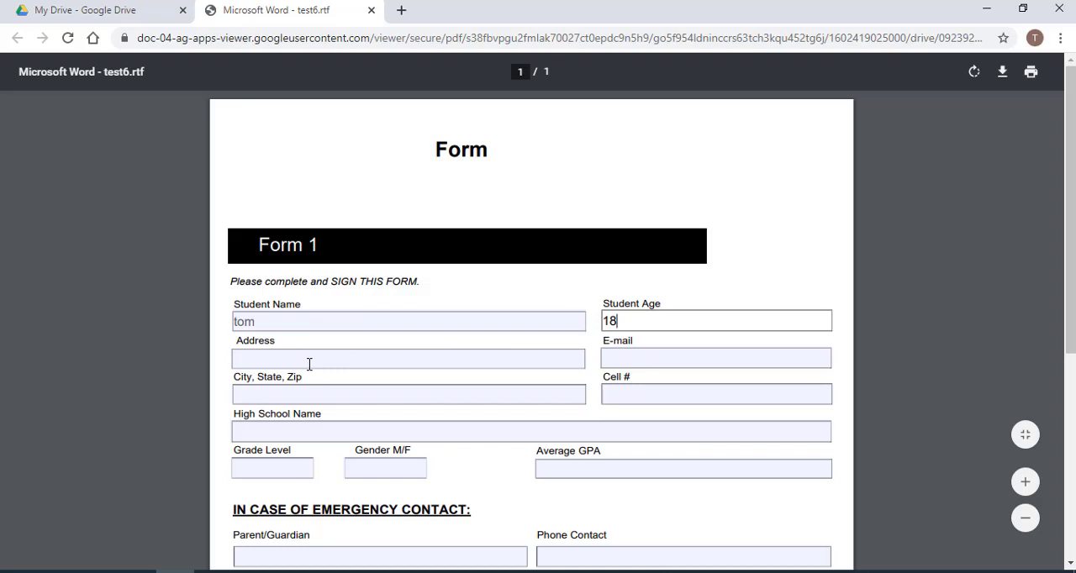
type("123")
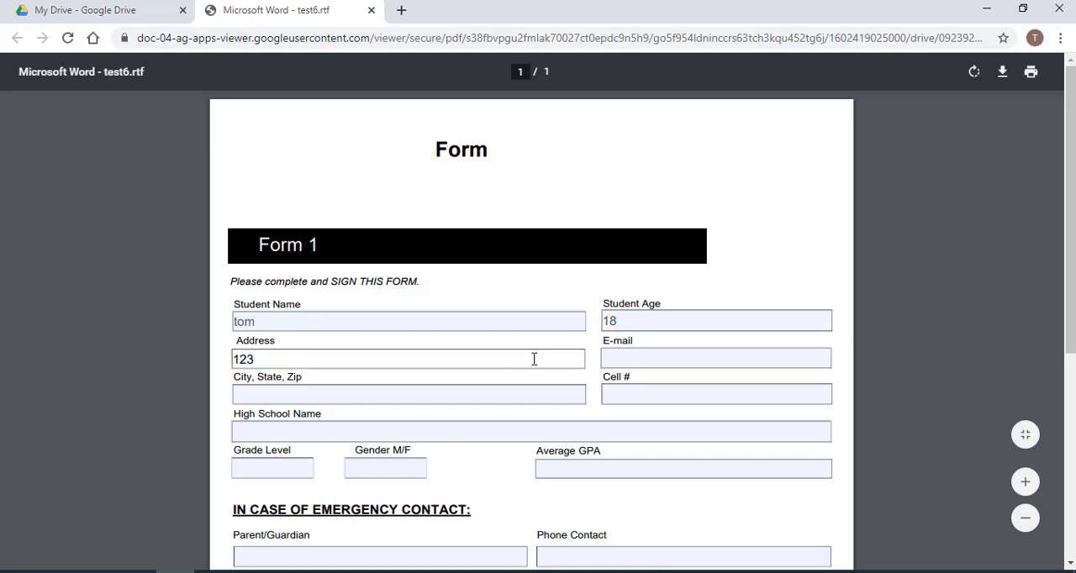
type("hill")
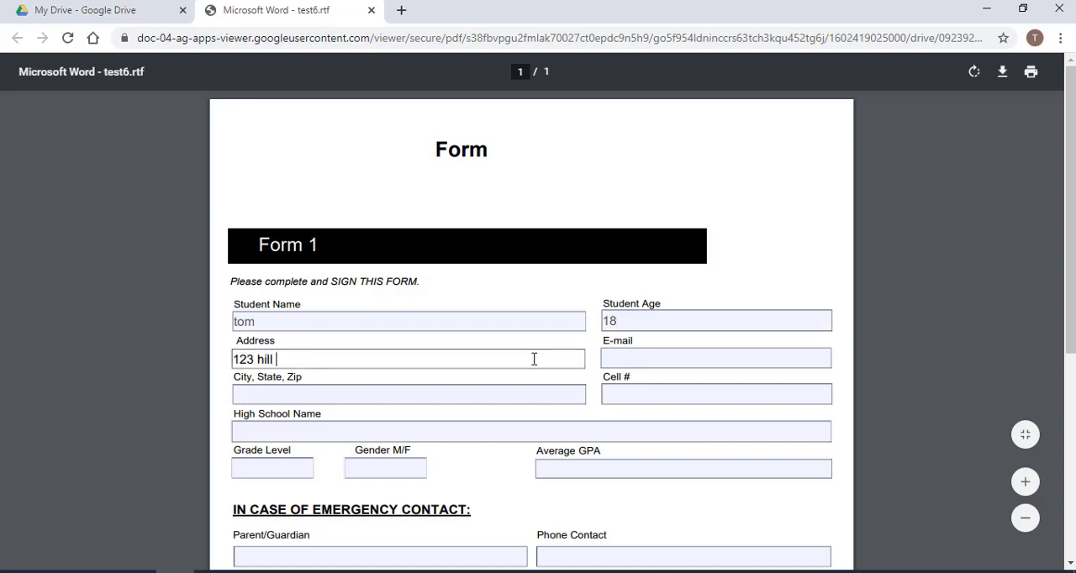
type("street")
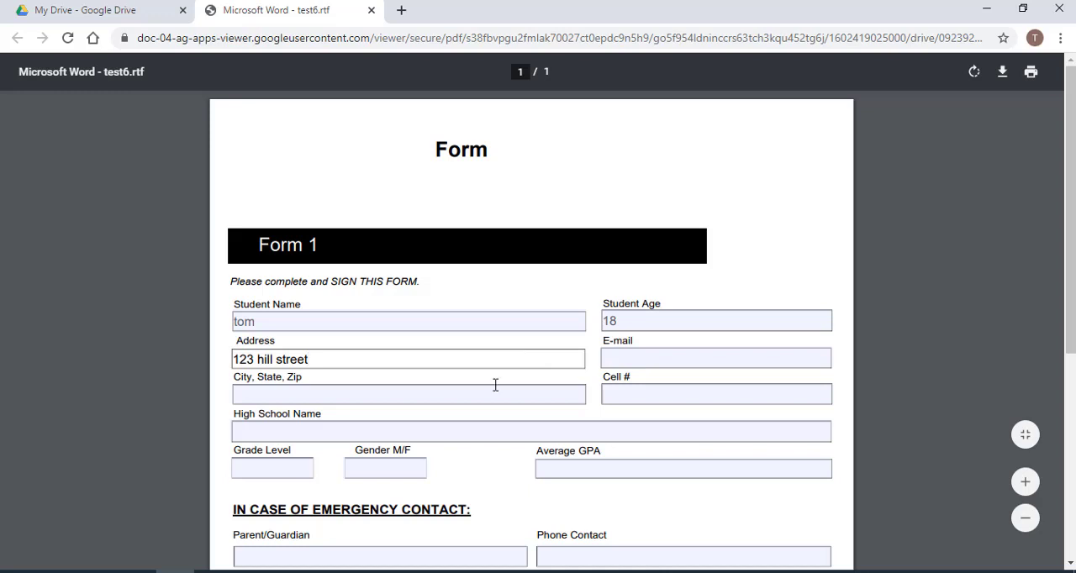
type("1")
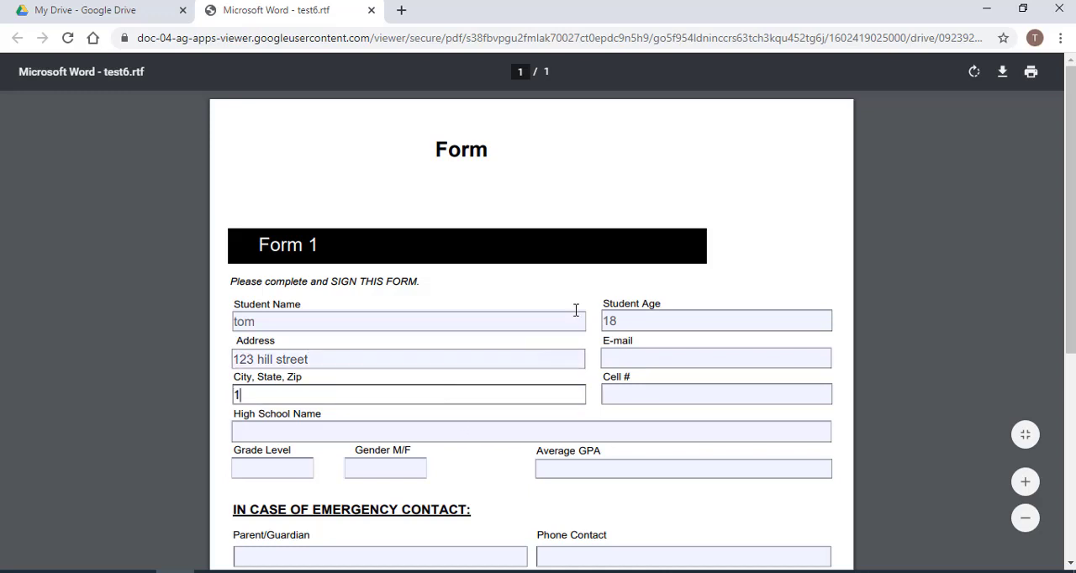
type("0011")
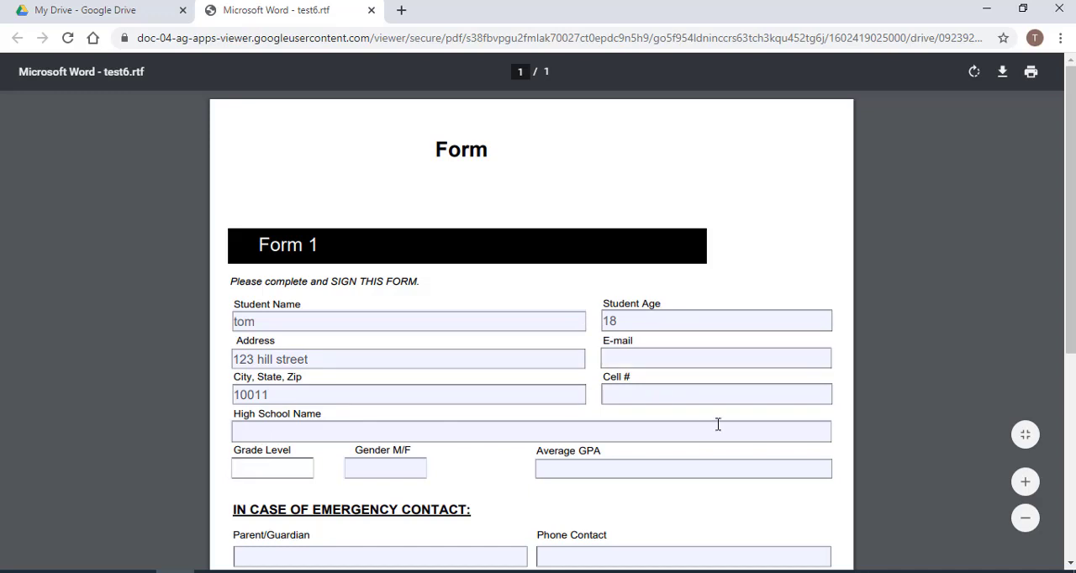
- Enter gender m and average GPA 4.0 on the form
left_click(384, 467)
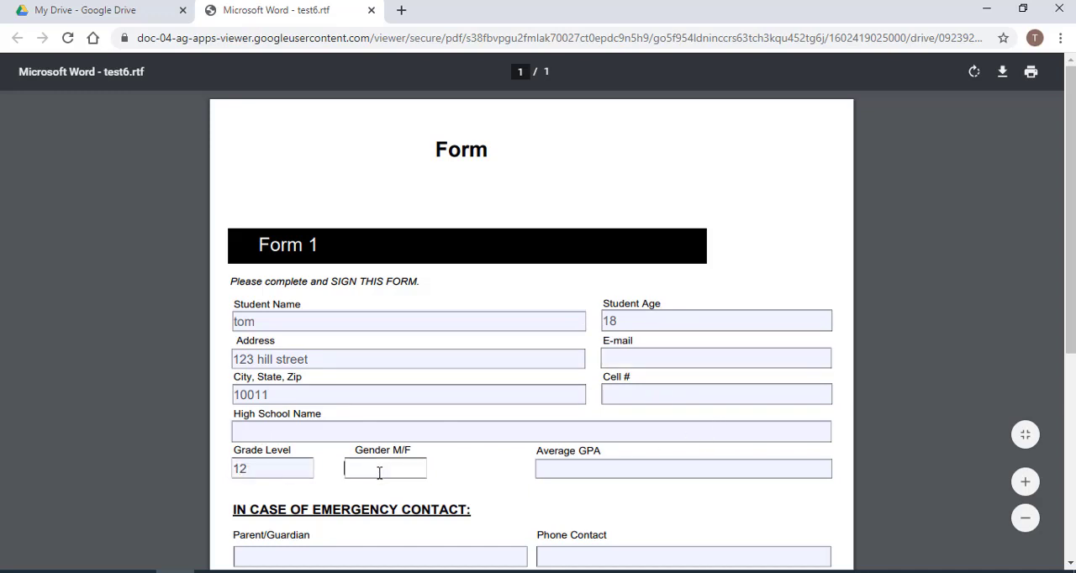
type("m")
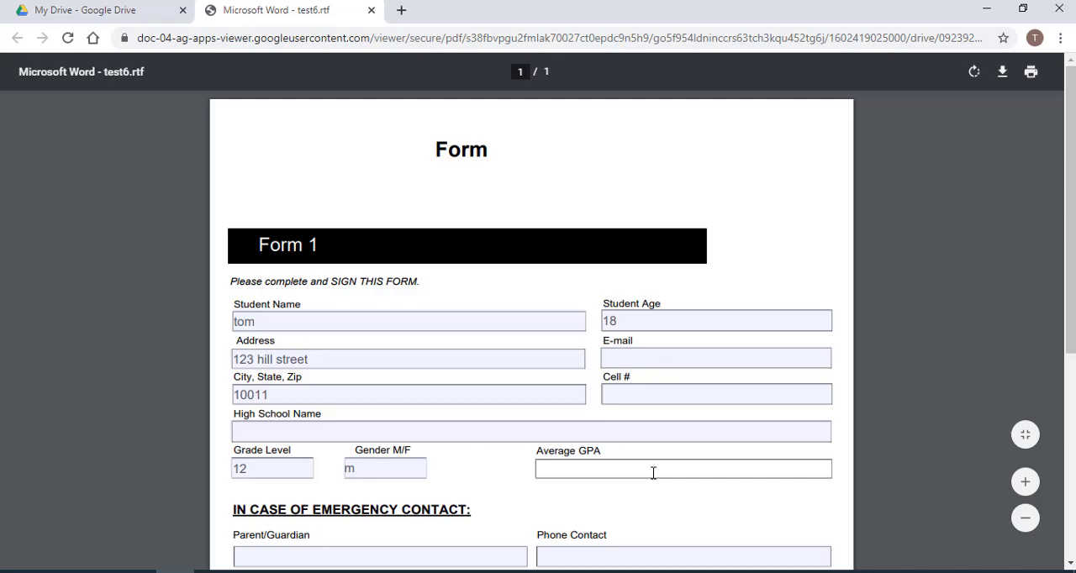
type("4.0")
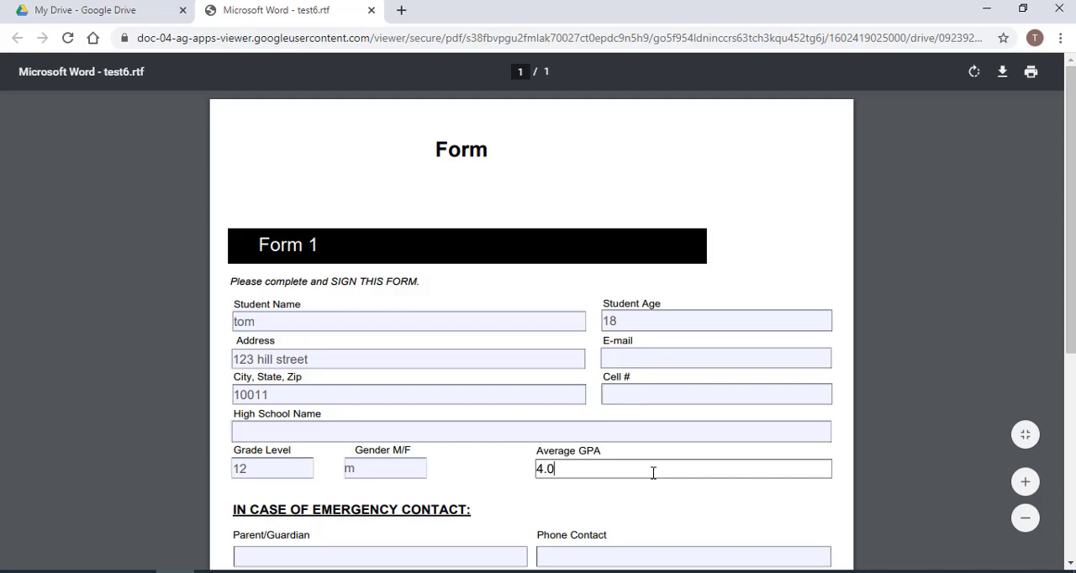
- Enter parent/guardian Tim and phone contact 12345678, then begin typing the date
scroll("down", 3)
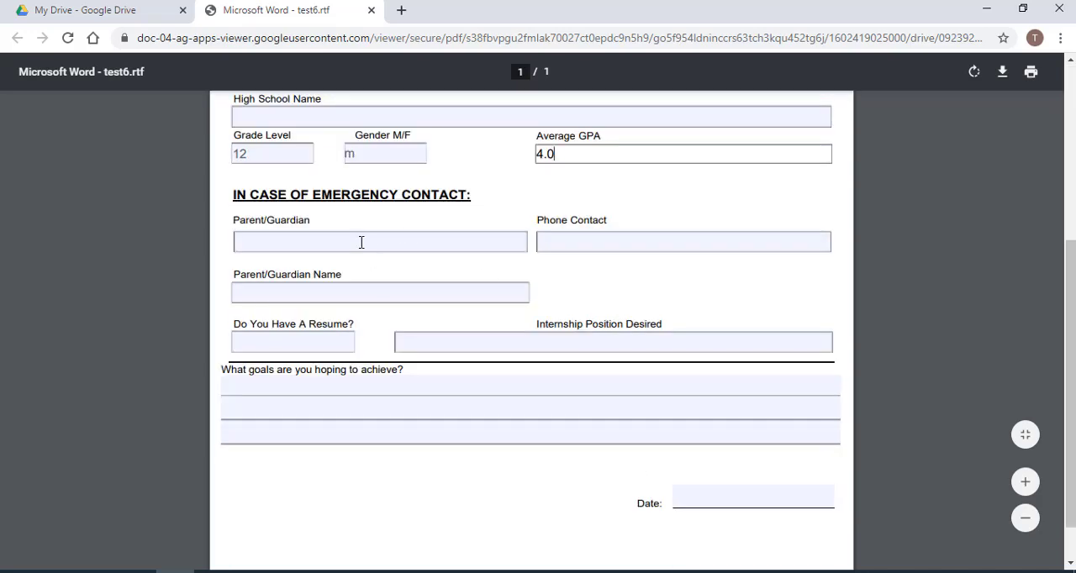
type("T")
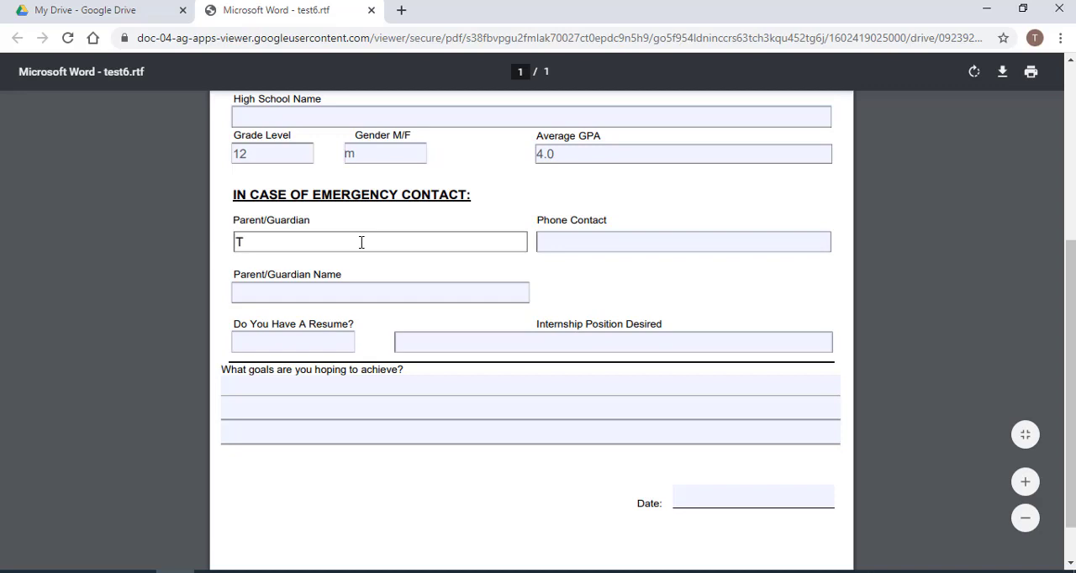
type("im")
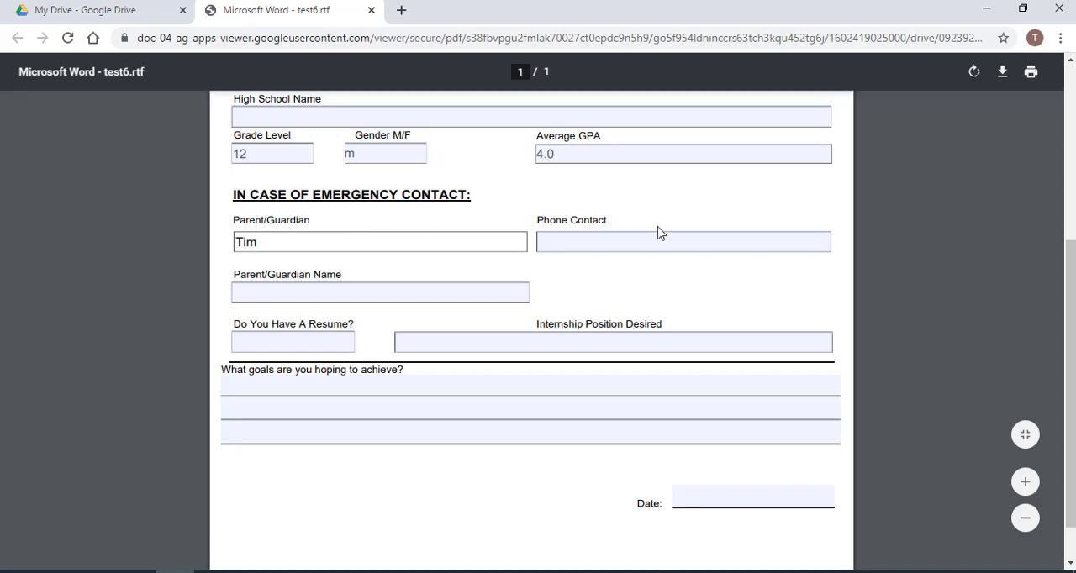
type("123")
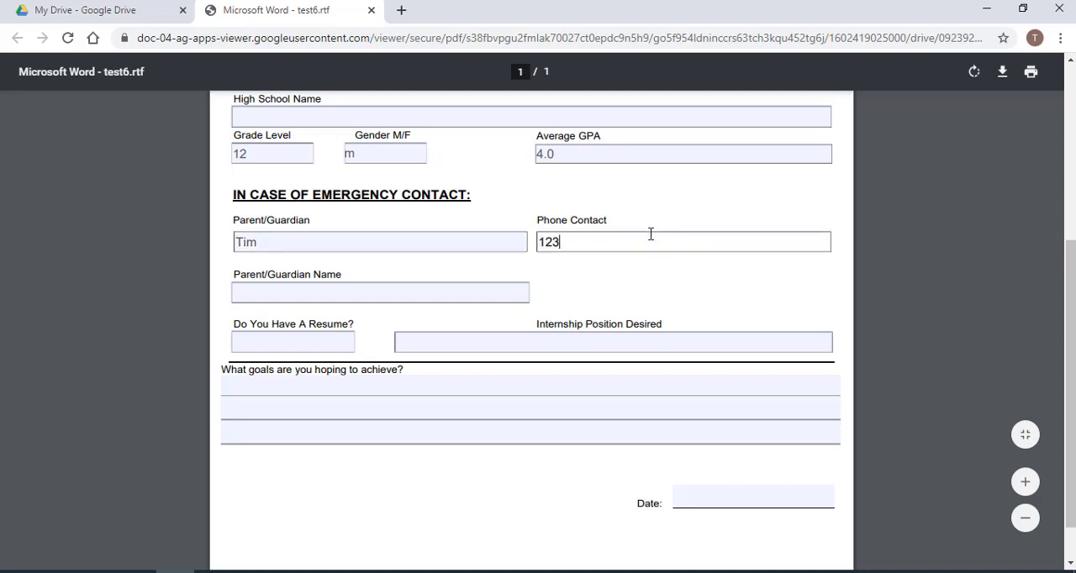
type("45678")
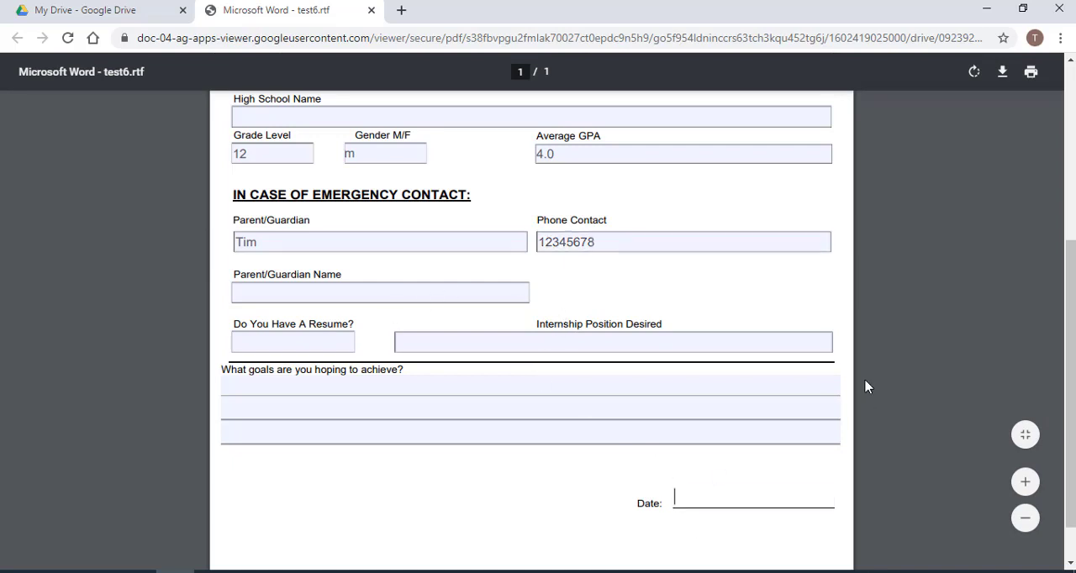
type("10-11-202")
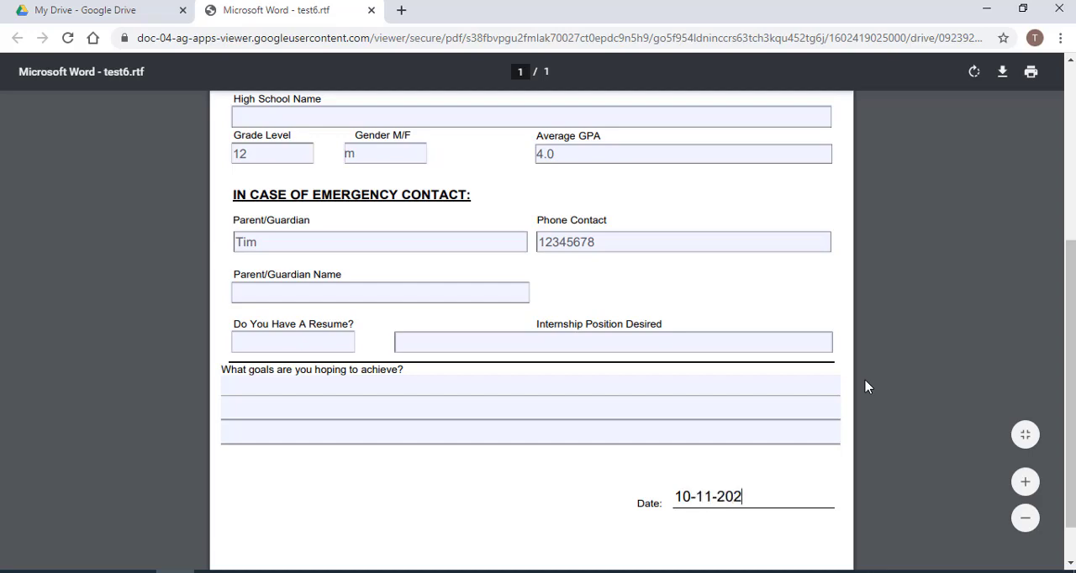
scroll("up", 3)
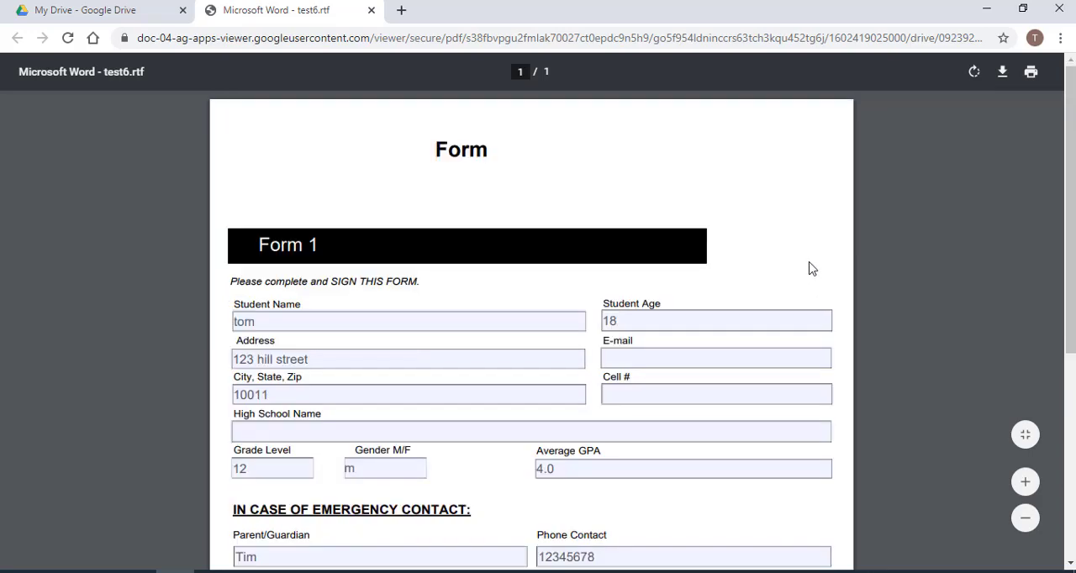
mouse_move(744, 287)
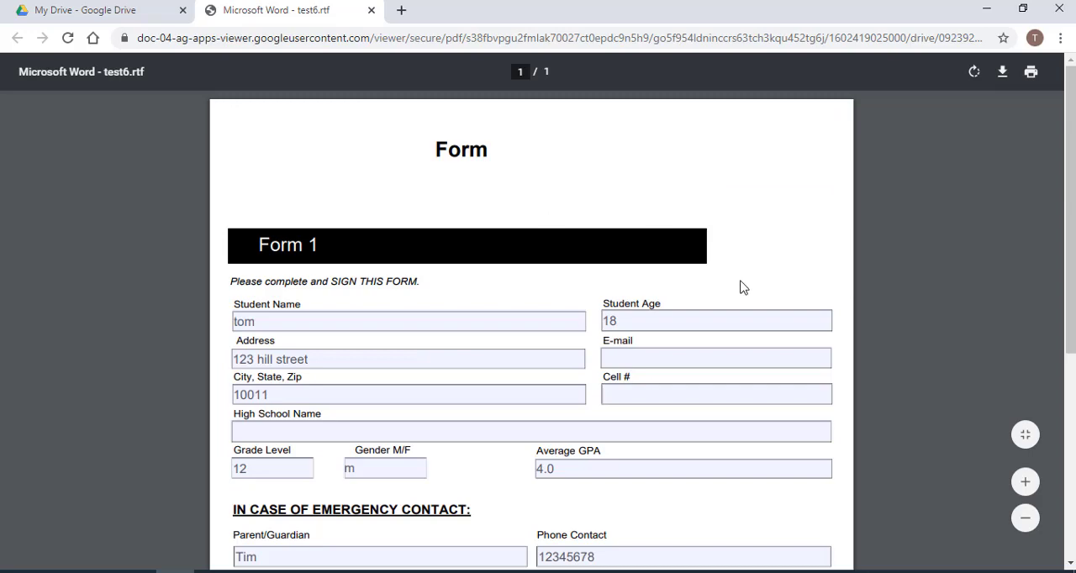
mouse_move(740, 263)
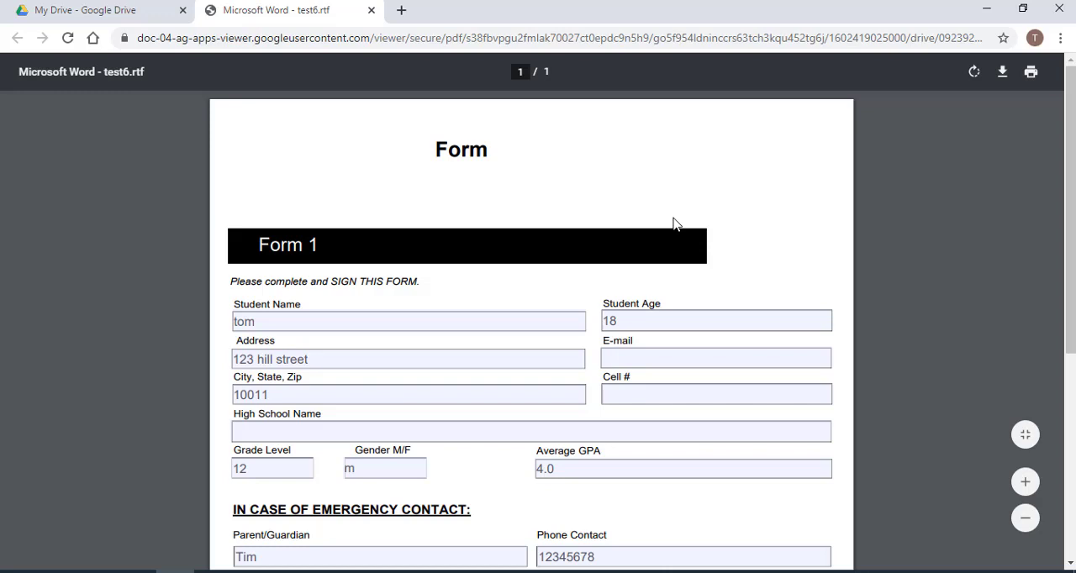
mouse_move(1018, 99)
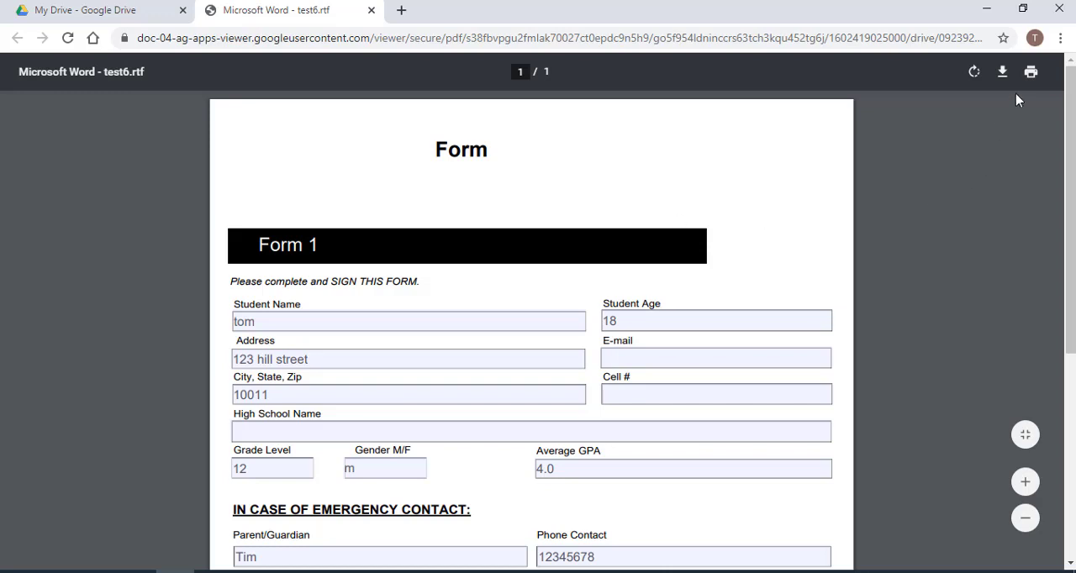
mouse_move(1029, 71)
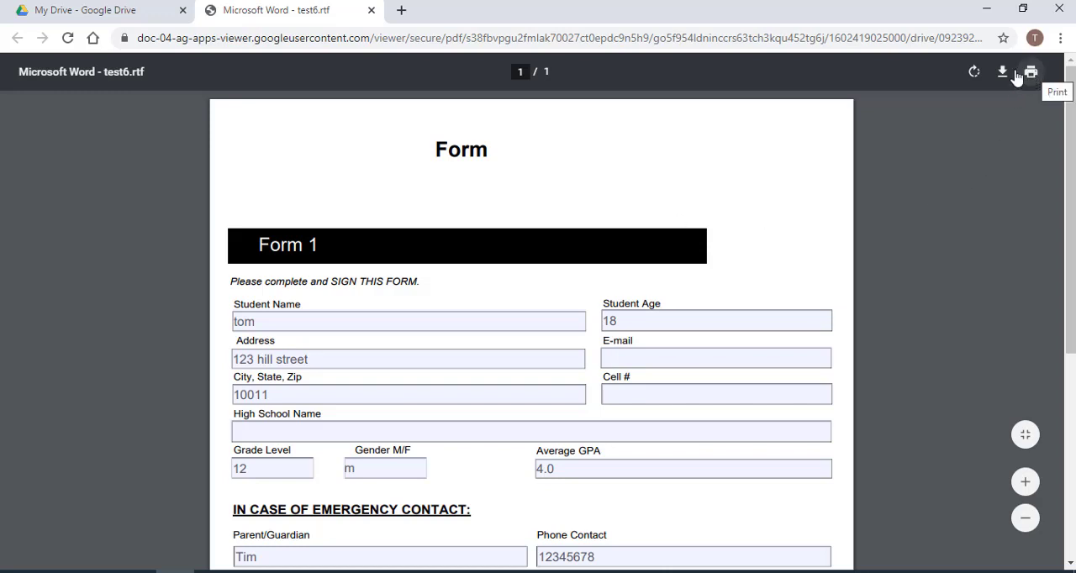
mouse_move(1032, 75)
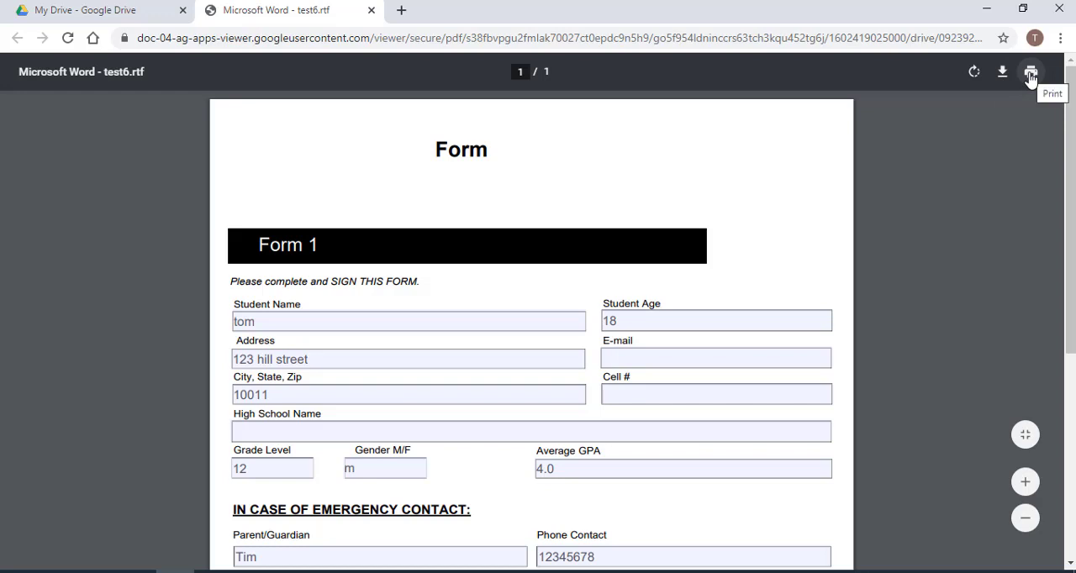
- Print the filled-in form with the destination set to Save as PDF
left_click(1052, 71)
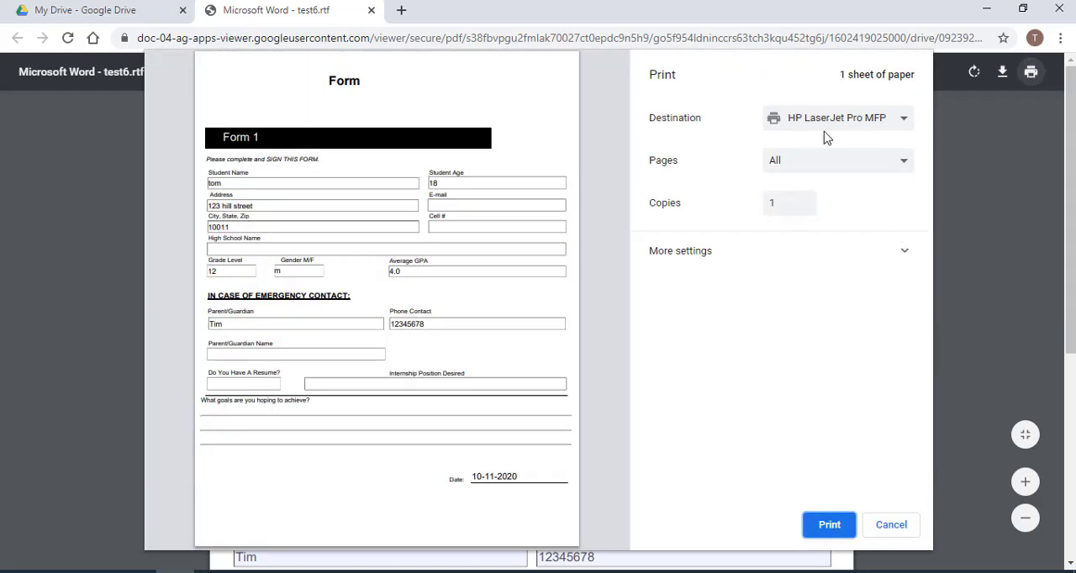
left_click(836, 118)
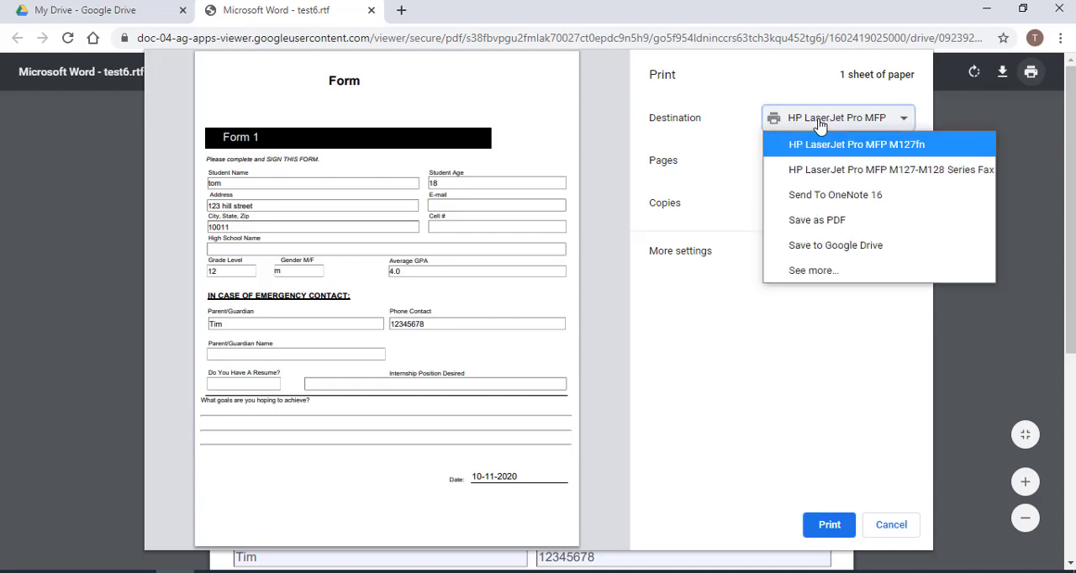
mouse_move(821, 211)
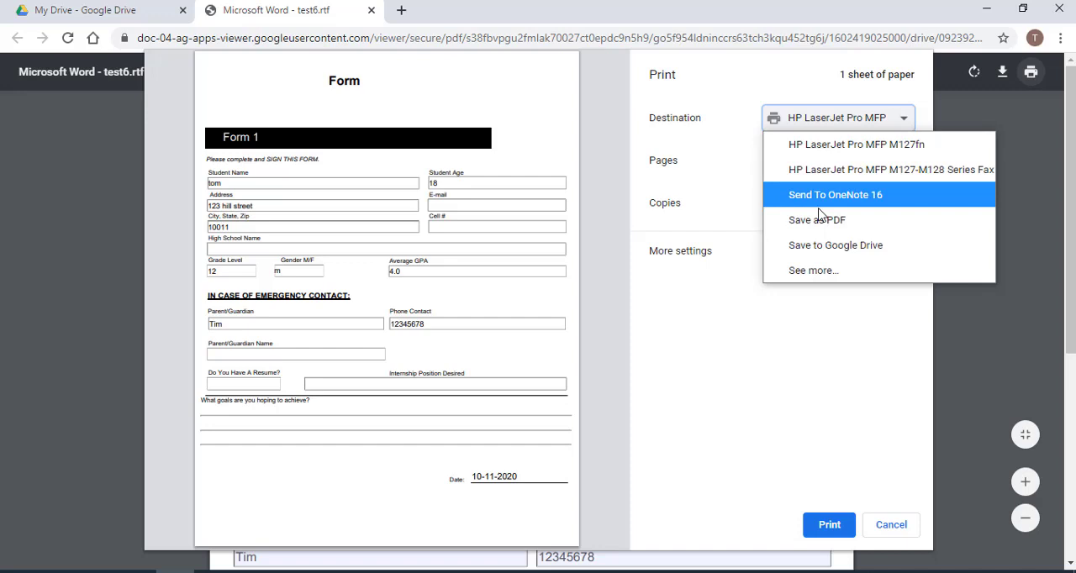
mouse_move(824, 245)
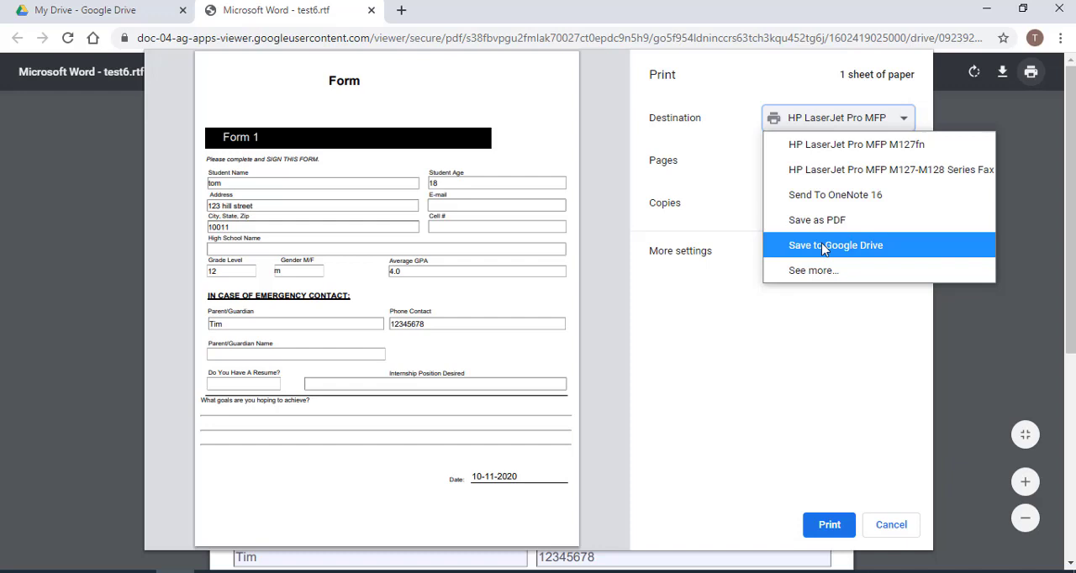
mouse_move(841, 154)
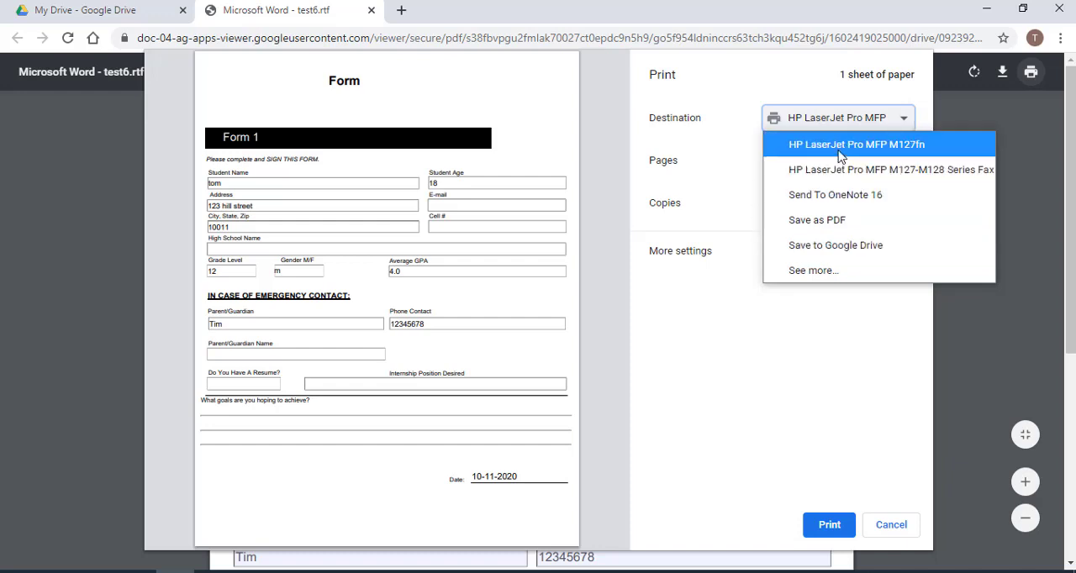
left_click(815, 219)
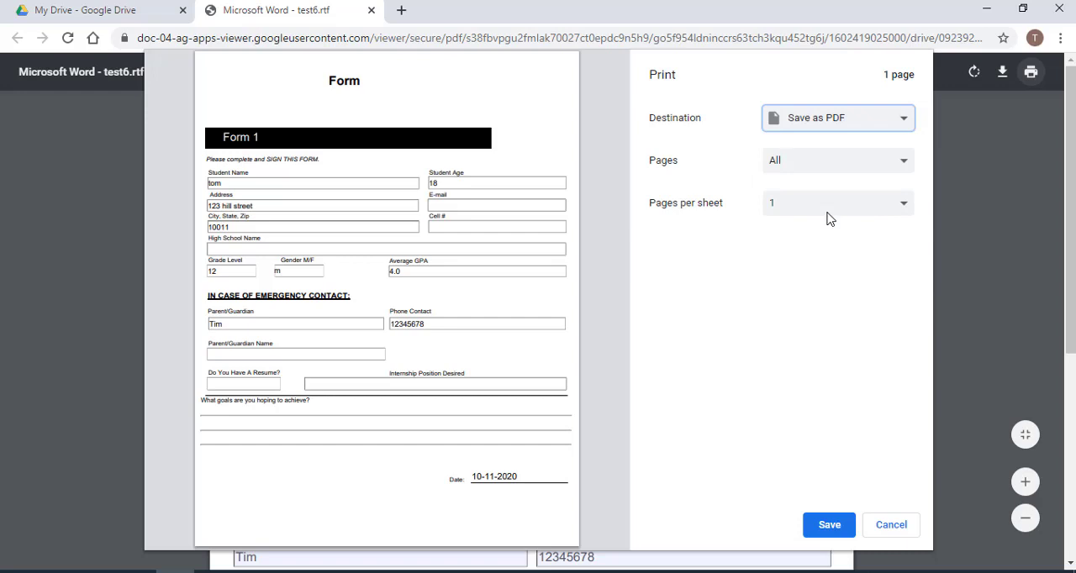
- Cancel the local Save As window and reopen the print destination list
left_click(828, 524)
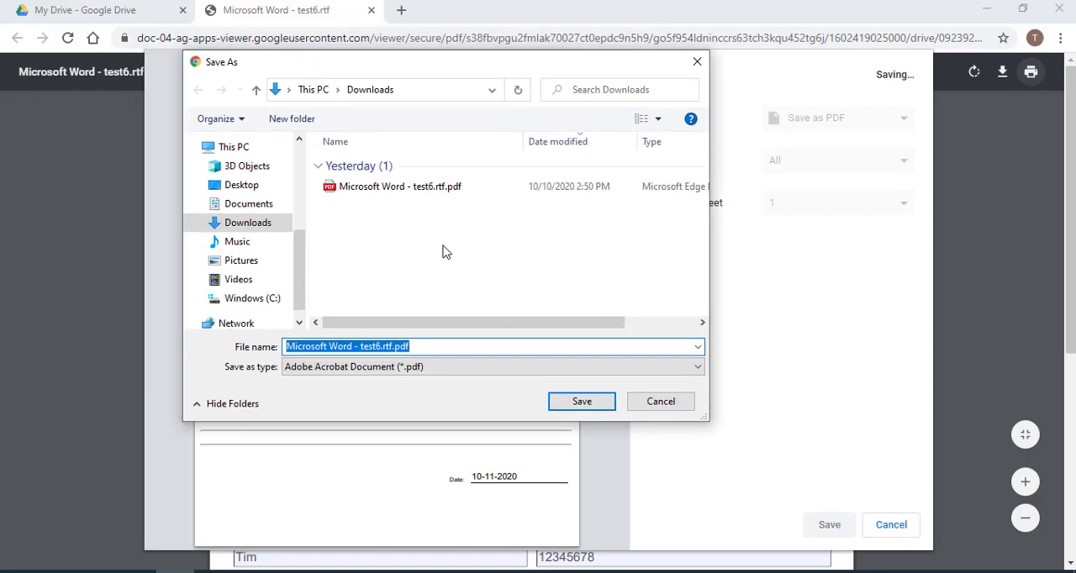
left_click(241, 184)
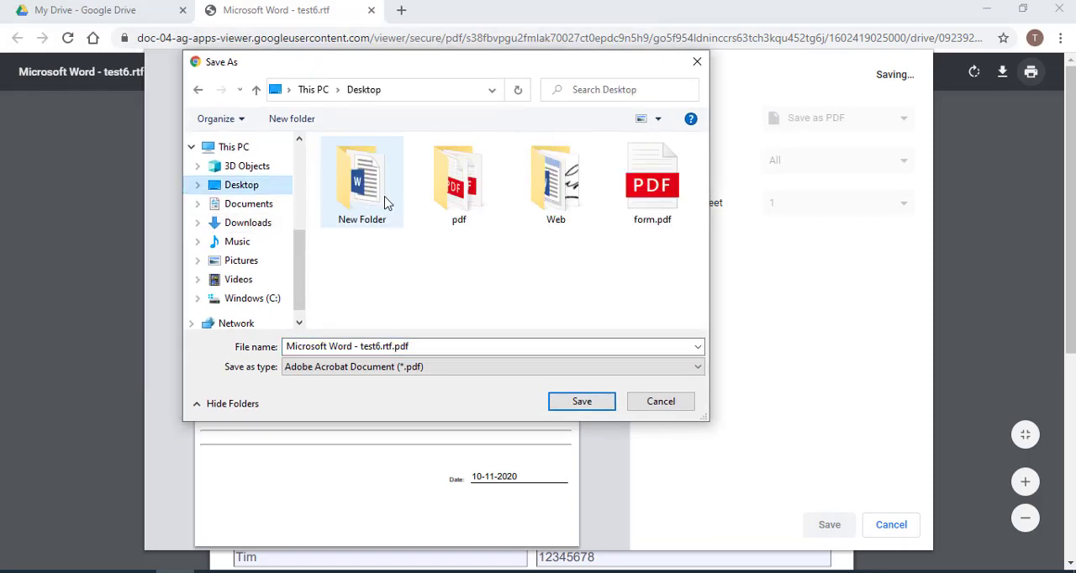
mouse_move(496, 249)
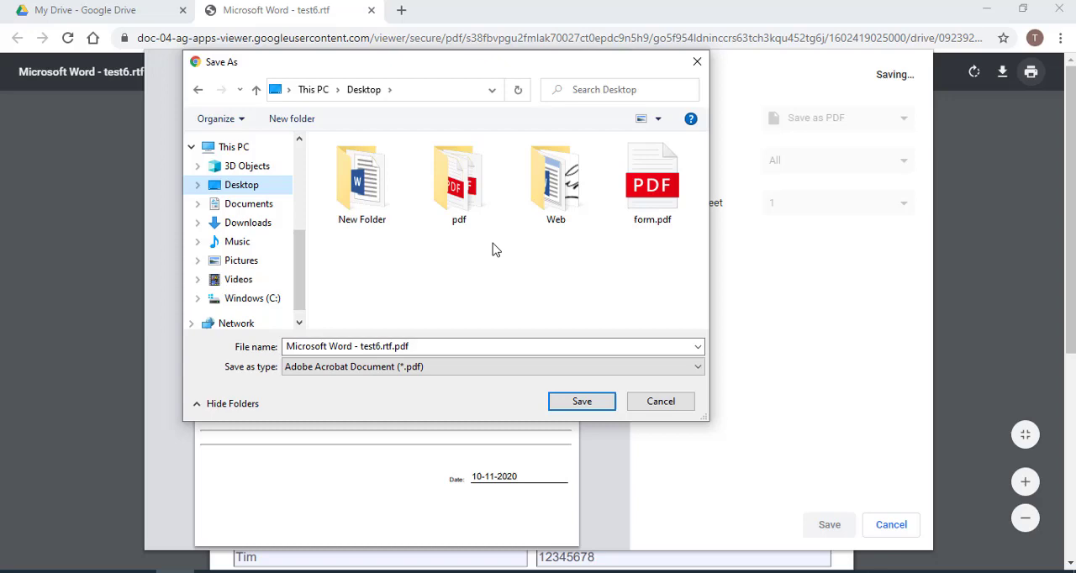
mouse_move(533, 362)
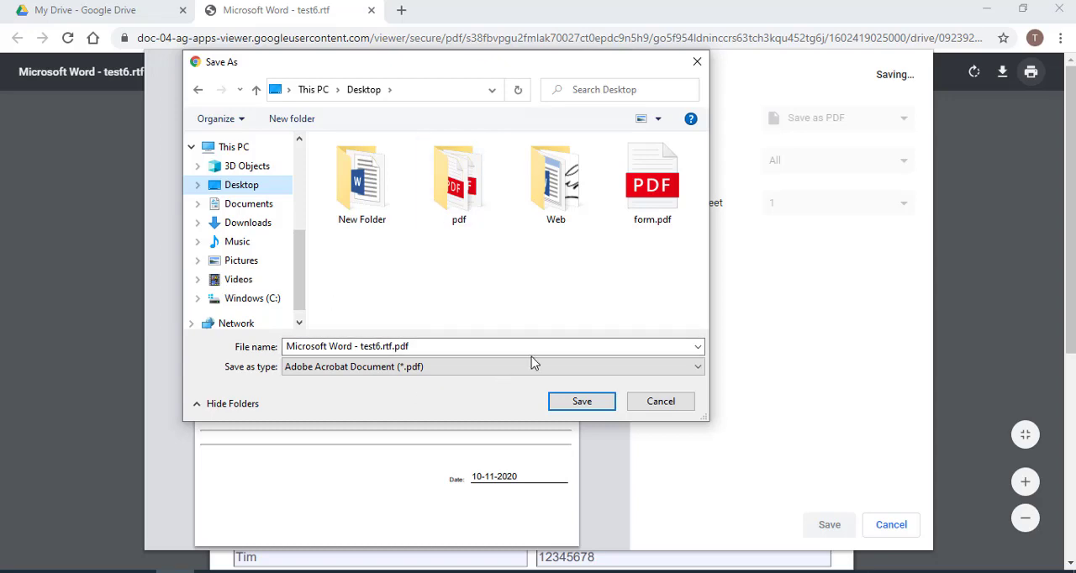
left_click(837, 117)
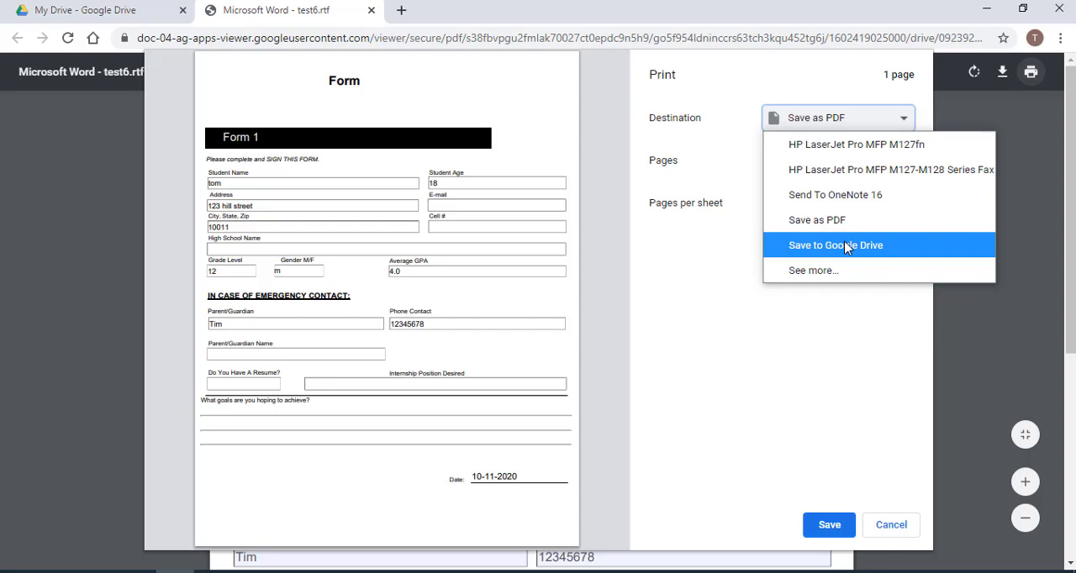
- Save the form to Google Drive and reload My Drive to show Microsoft Word - test6.rtf.pdf
left_click(889, 524)
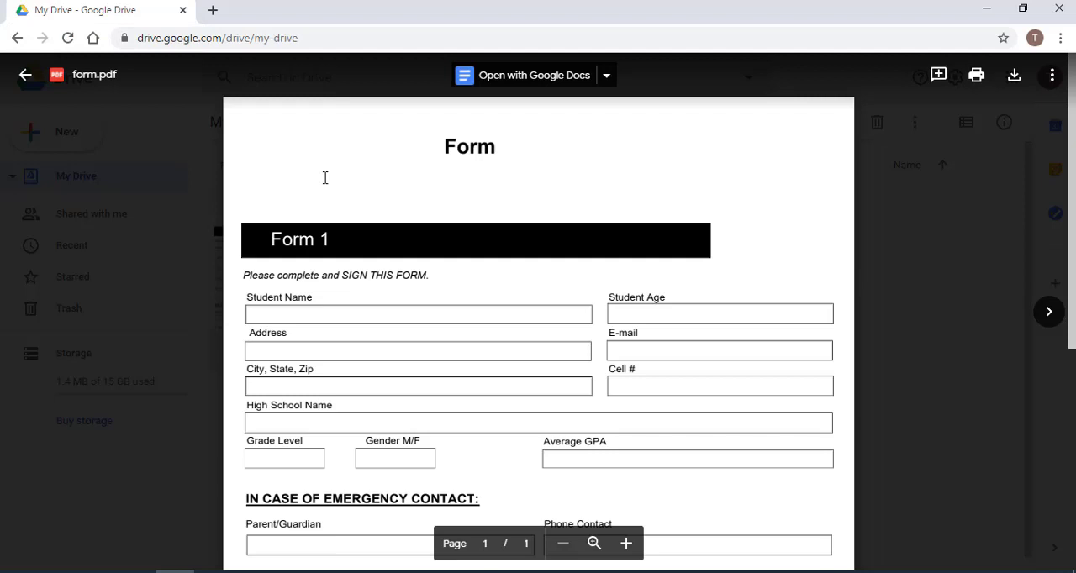
mouse_move(122, 32)
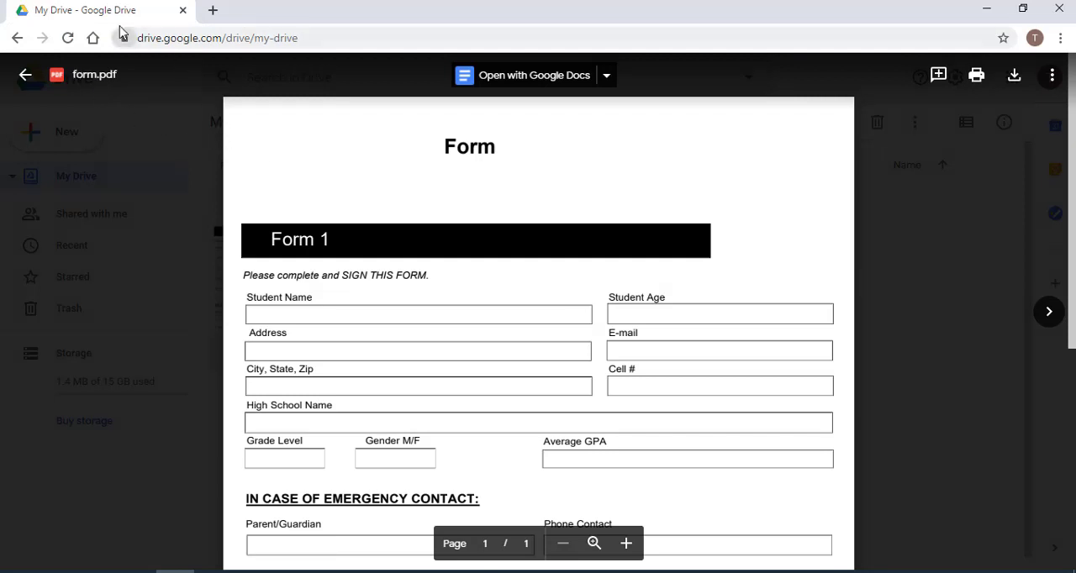
left_click(67, 38)
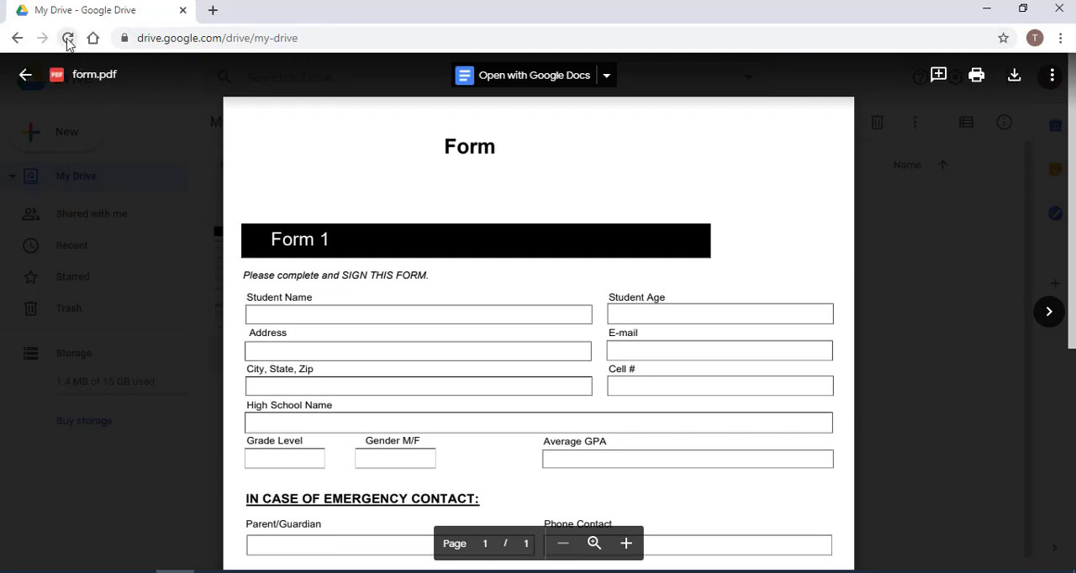
mouse_move(67, 38)
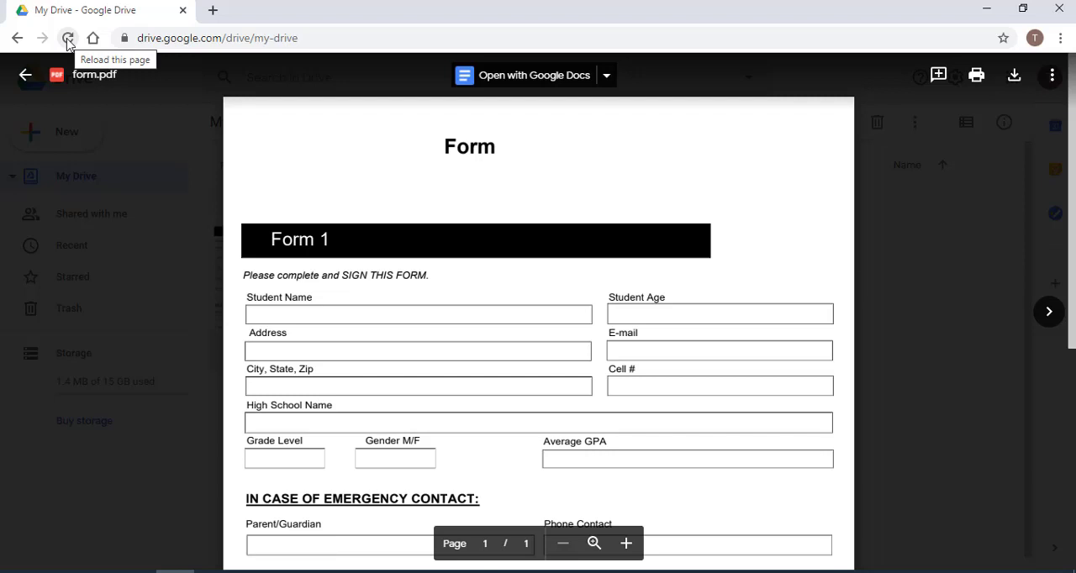
left_click(66, 38)
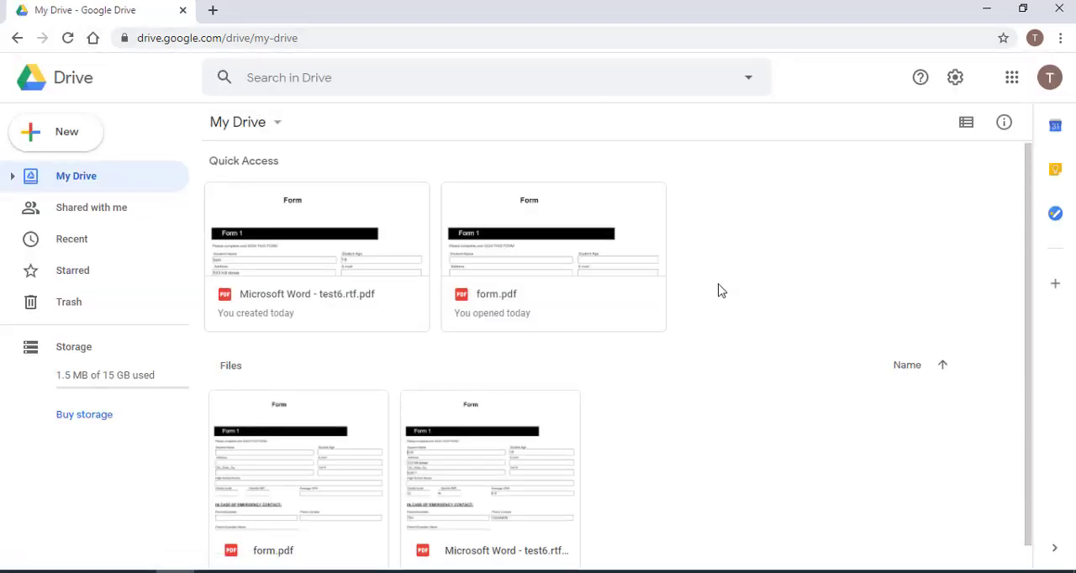
mouse_move(385, 310)
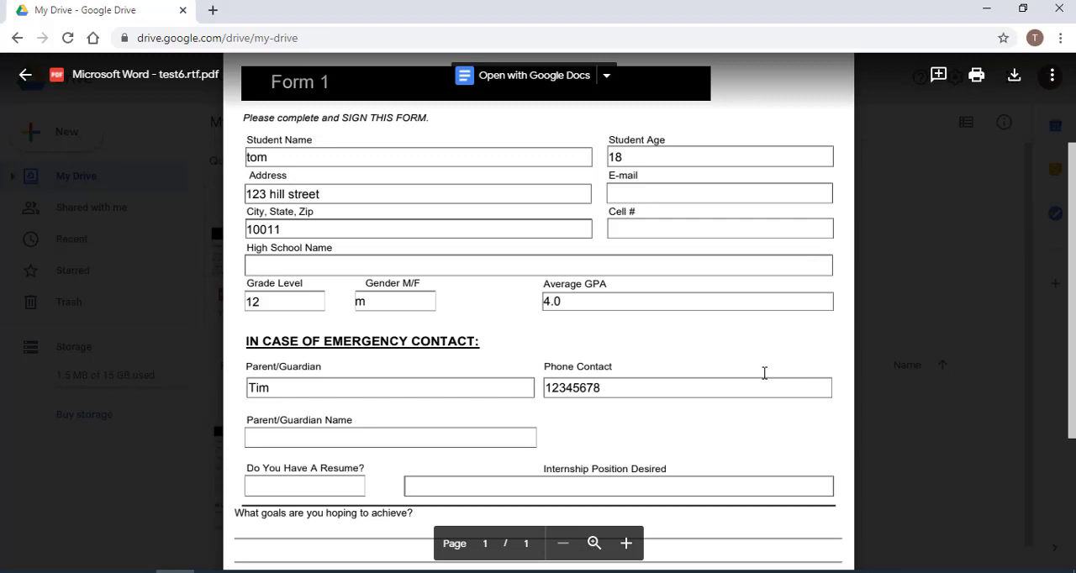
- Scroll the Microsoft Word - test6.rtf.pdf preview to confirm tom, 18 and other entries
scroll("up", 3)
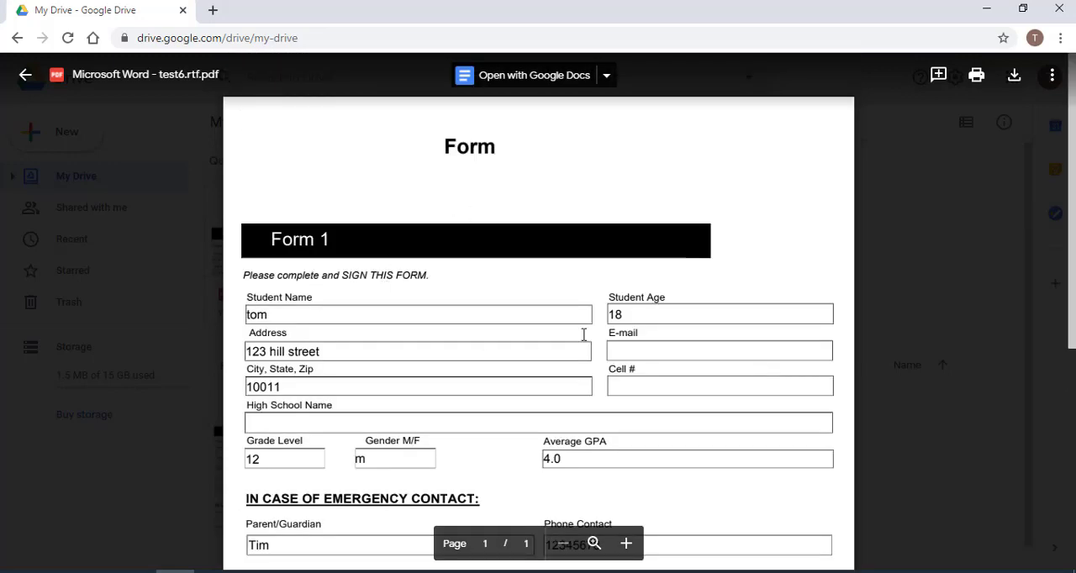
mouse_move(897, 156)
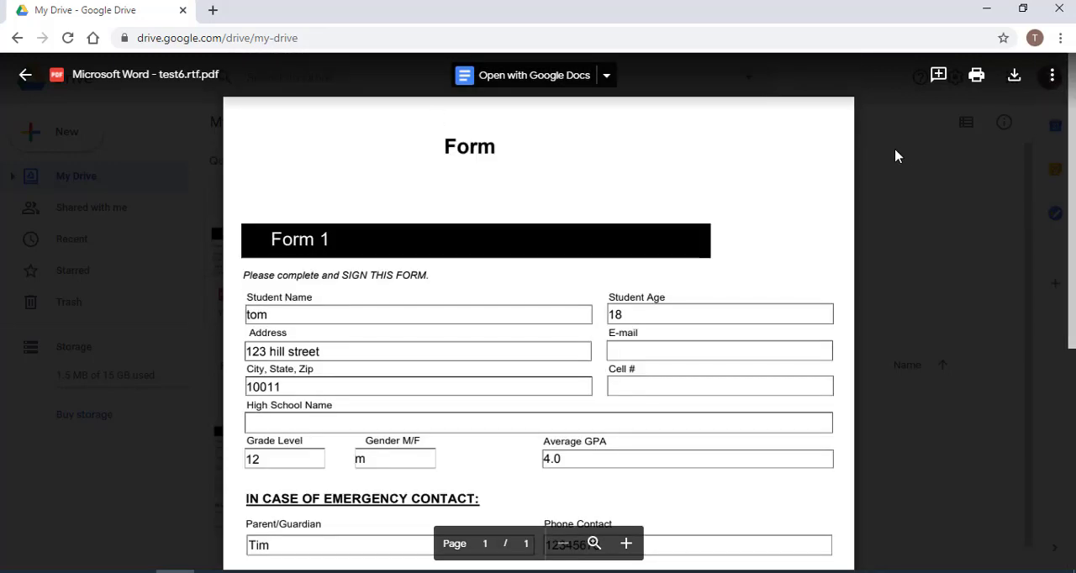
mouse_move(1051, 74)
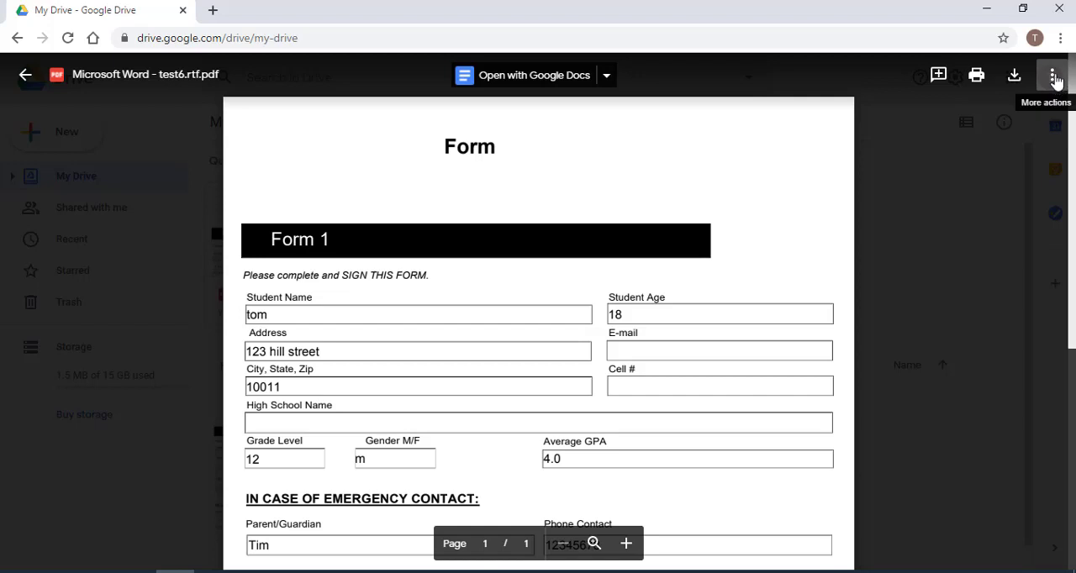
- View the saved PDF's owner-only sharing settings, close them, and reopen the file actions list
left_click(1053, 75)
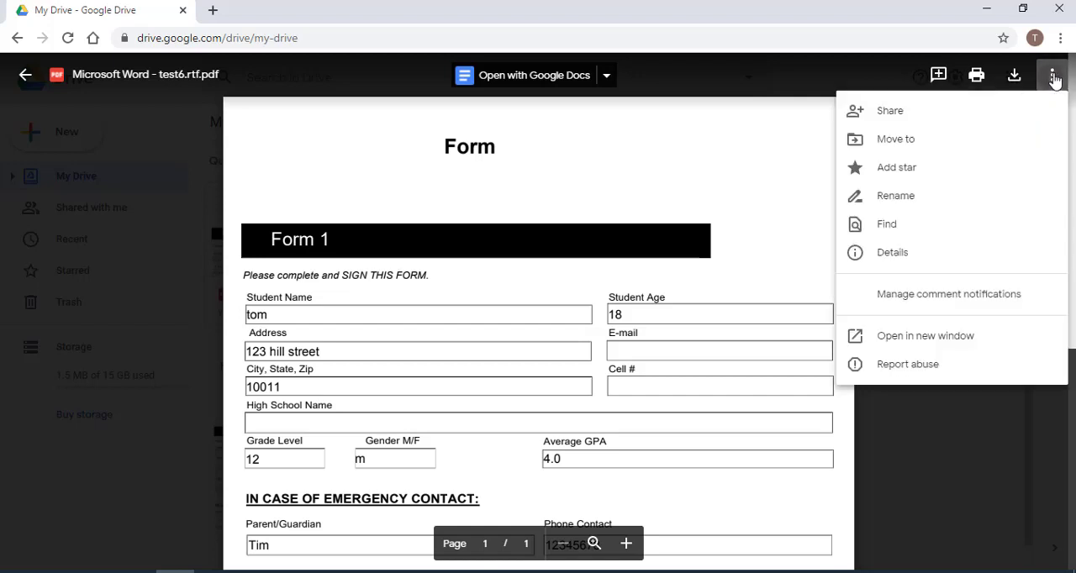
mouse_move(917, 118)
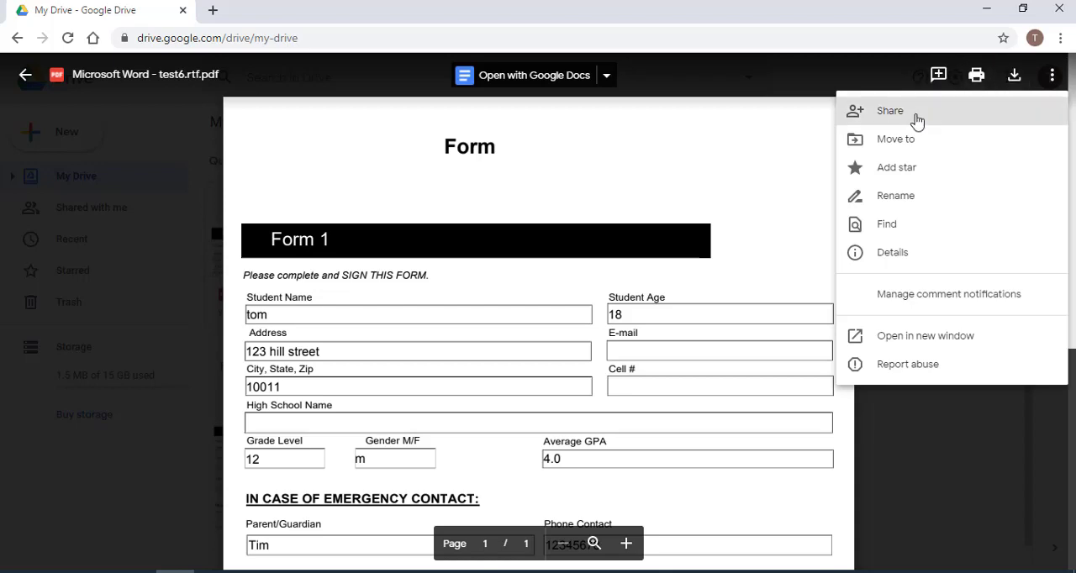
left_click(889, 110)
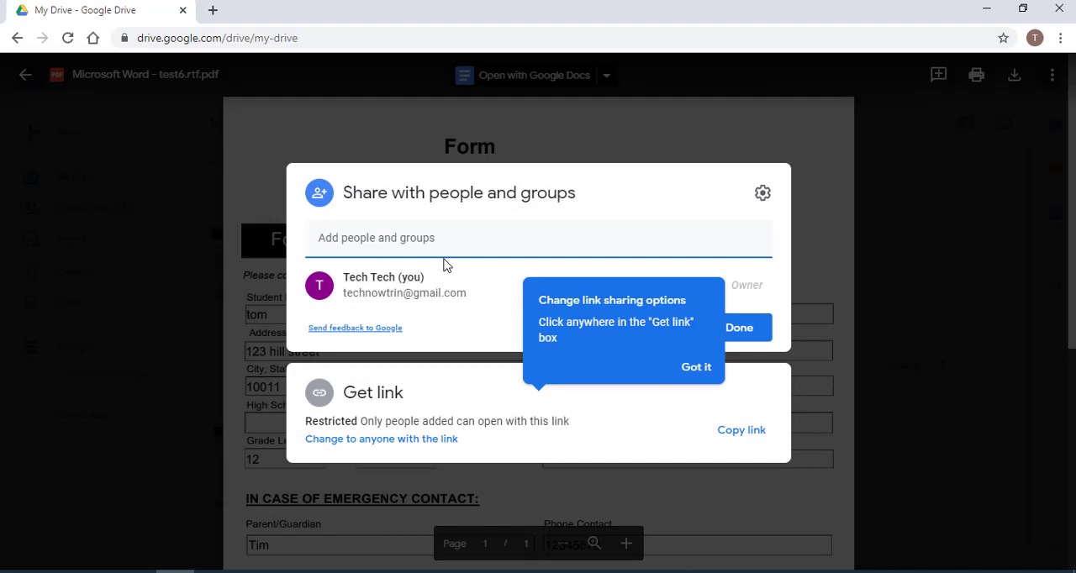
mouse_move(745, 289)
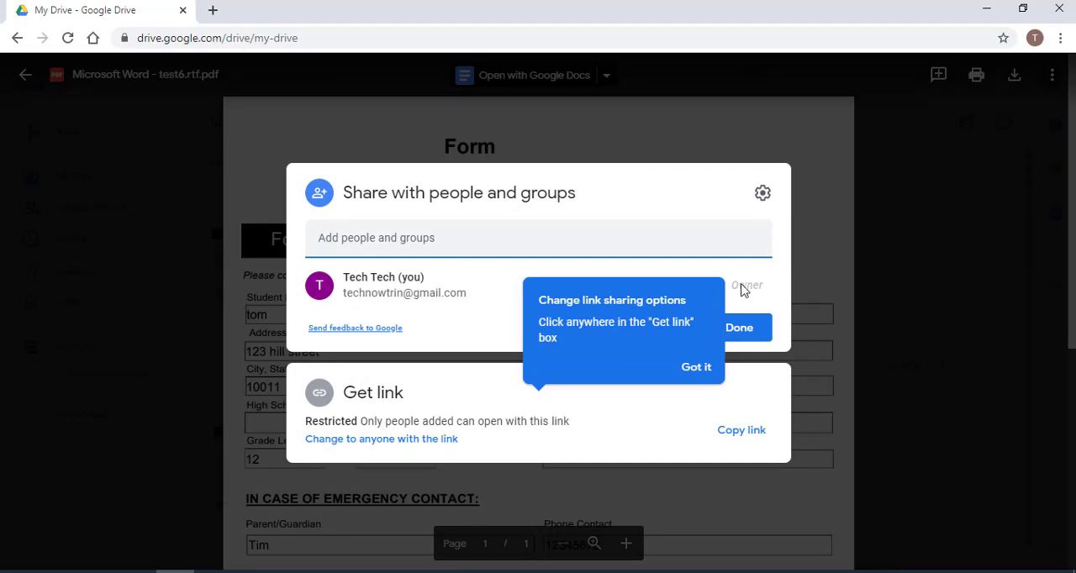
left_click(1050, 75)
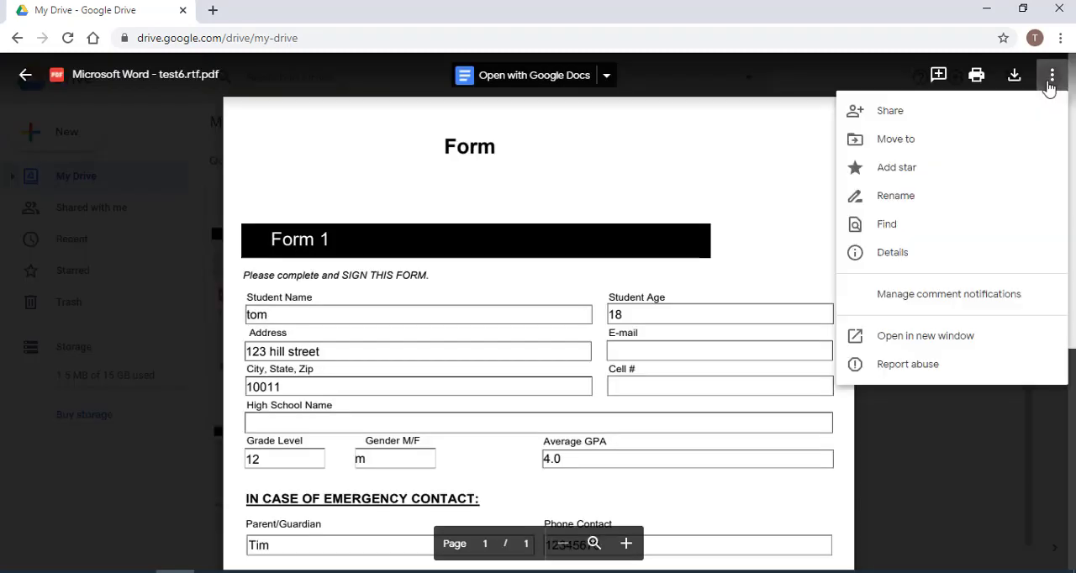
mouse_move(928, 208)
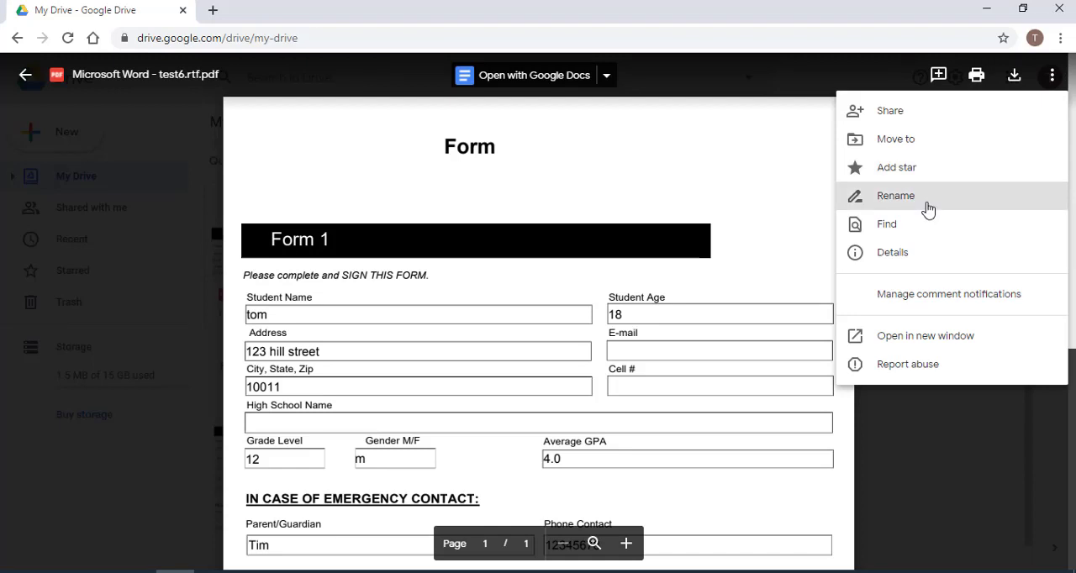
- Rename Microsoft Word - test6.rtf.pdf to Form2.pdf
left_click(895, 195)
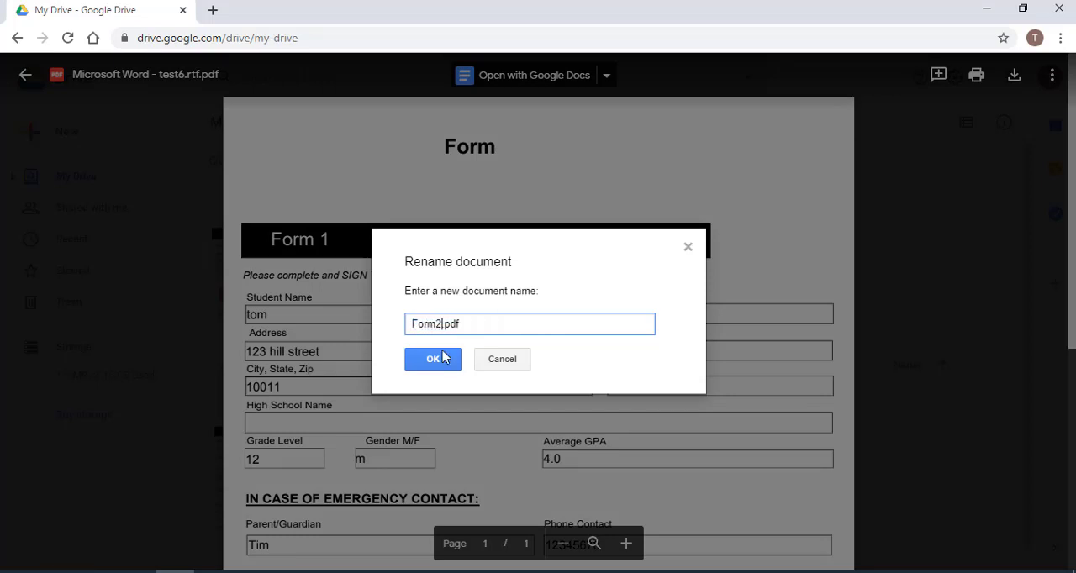
left_click(431, 359)
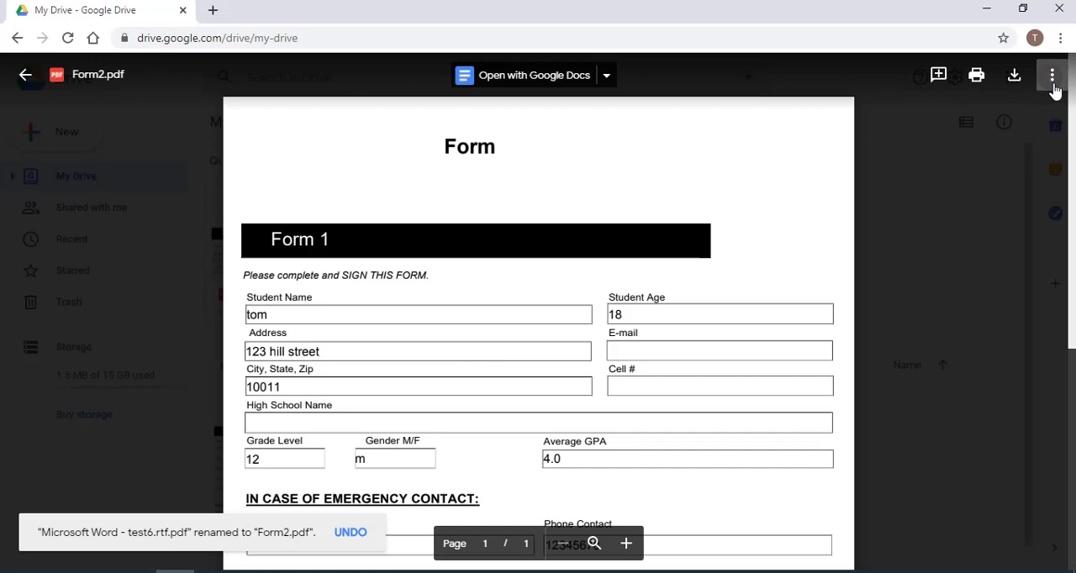
left_click(1051, 76)
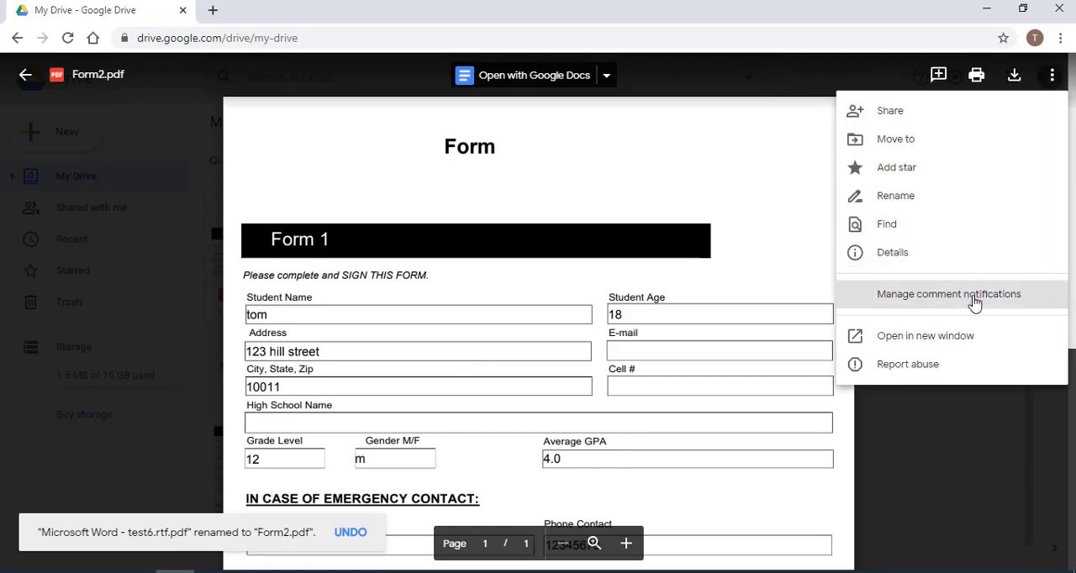
mouse_move(786, 141)
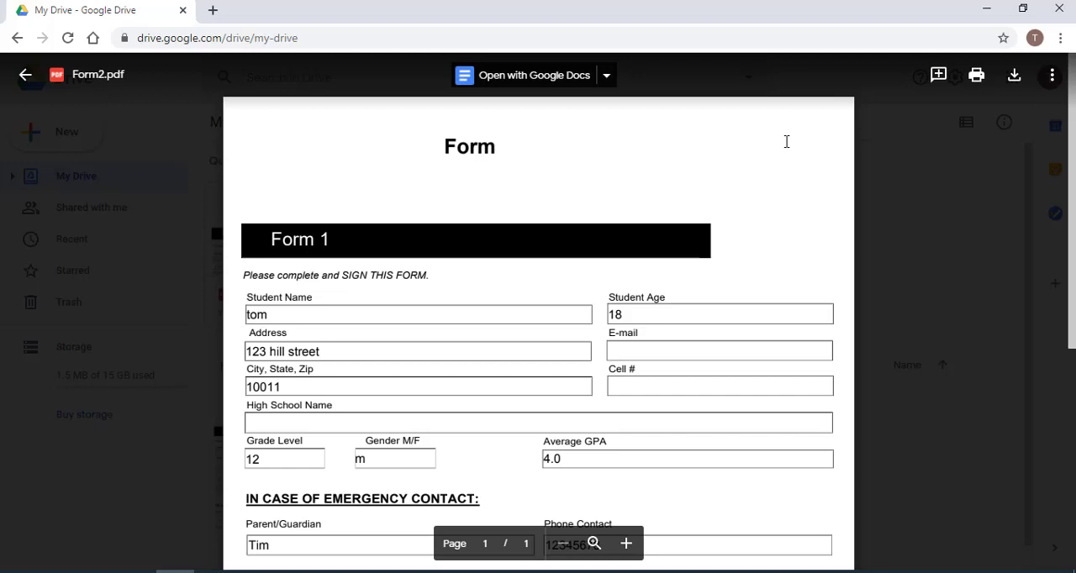
mouse_move(606, 148)
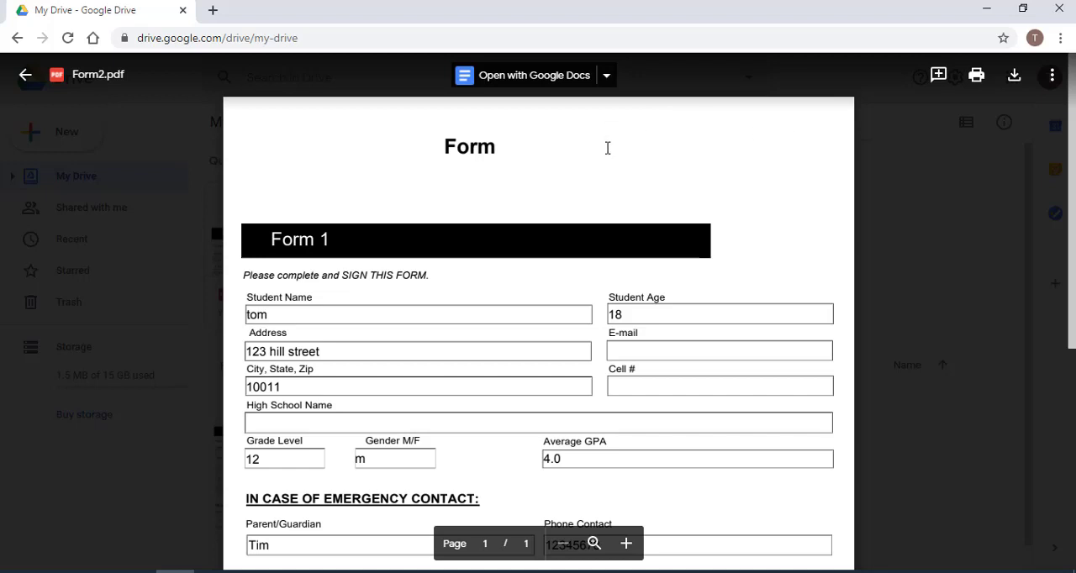